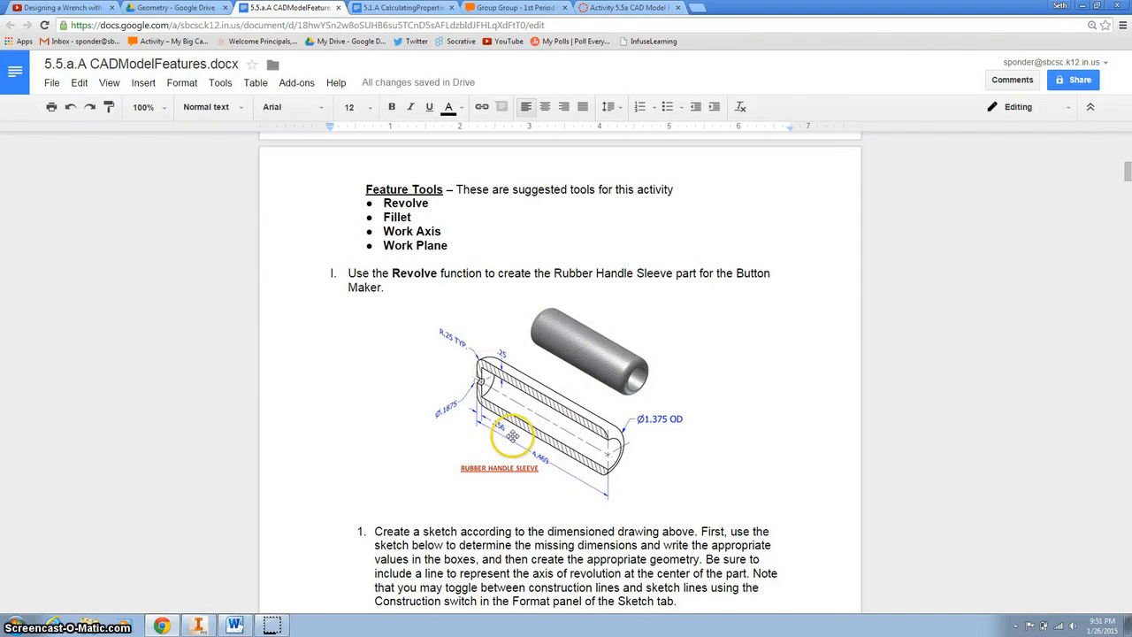
mouse_move(615, 379)
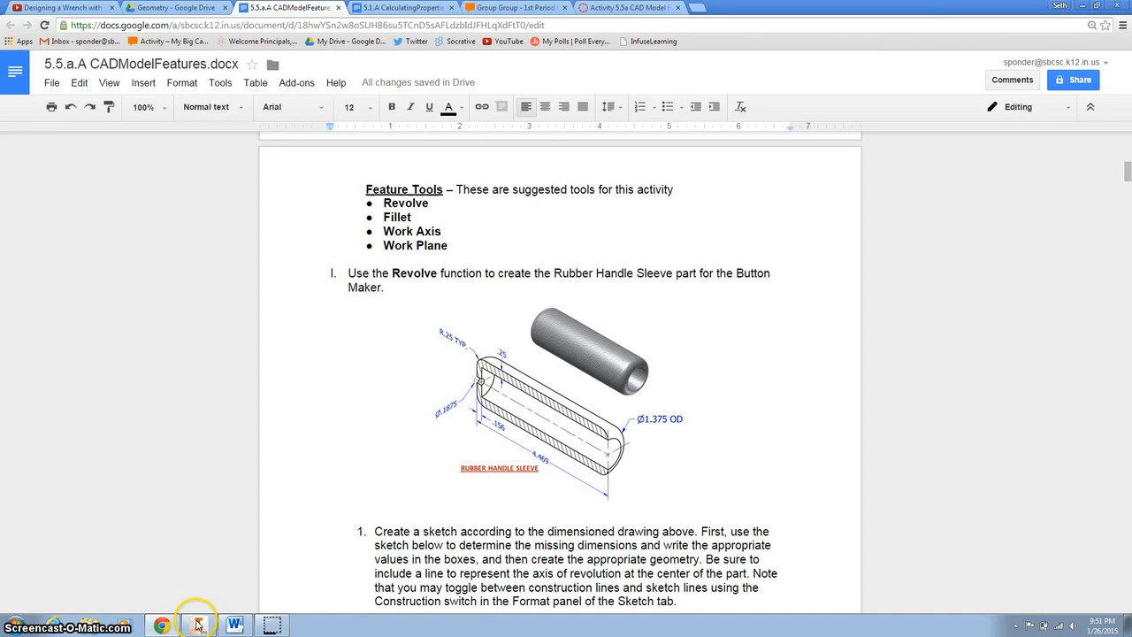
On the XY plane, draw a tall narrow and a long thin rectangle forming an L, then trim.
click(198, 634)
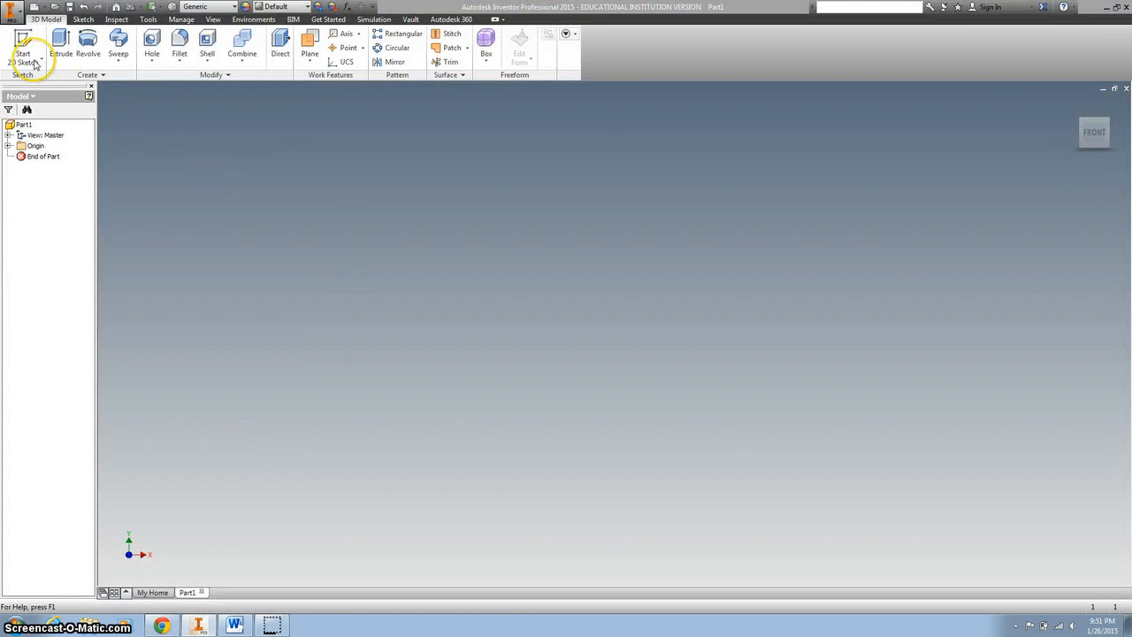
click(22, 48)
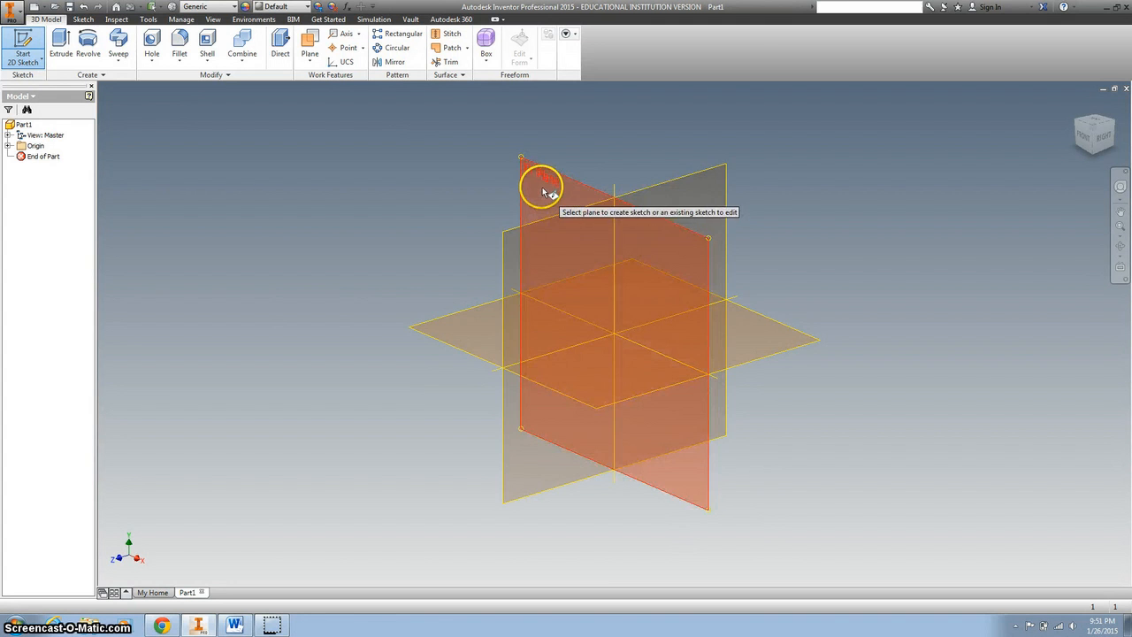
click(544, 192)
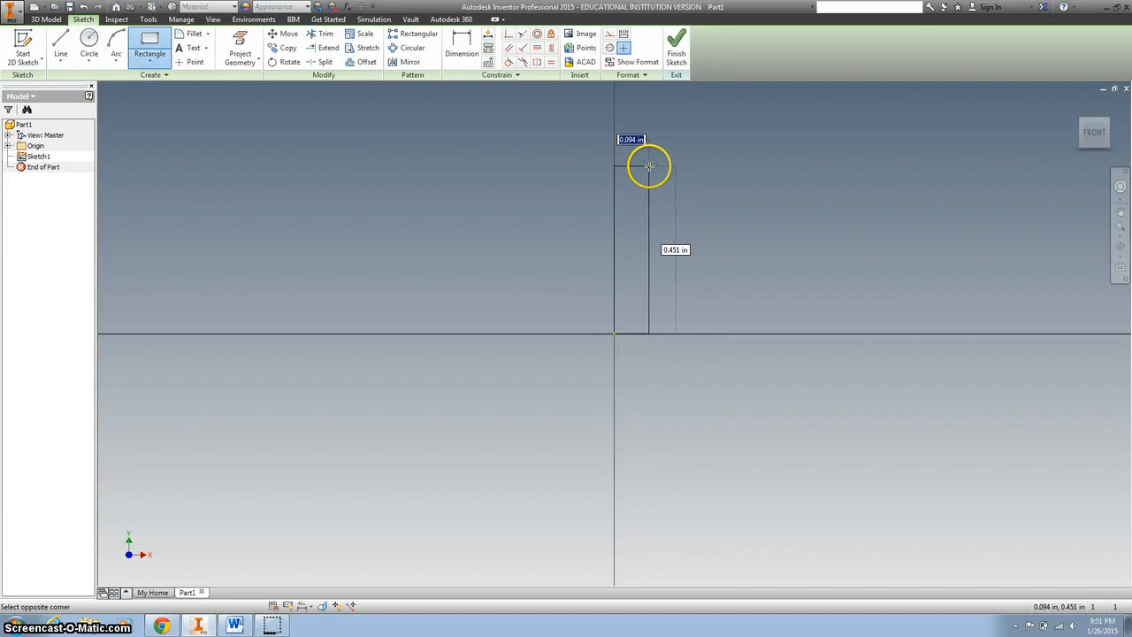
click(644, 177)
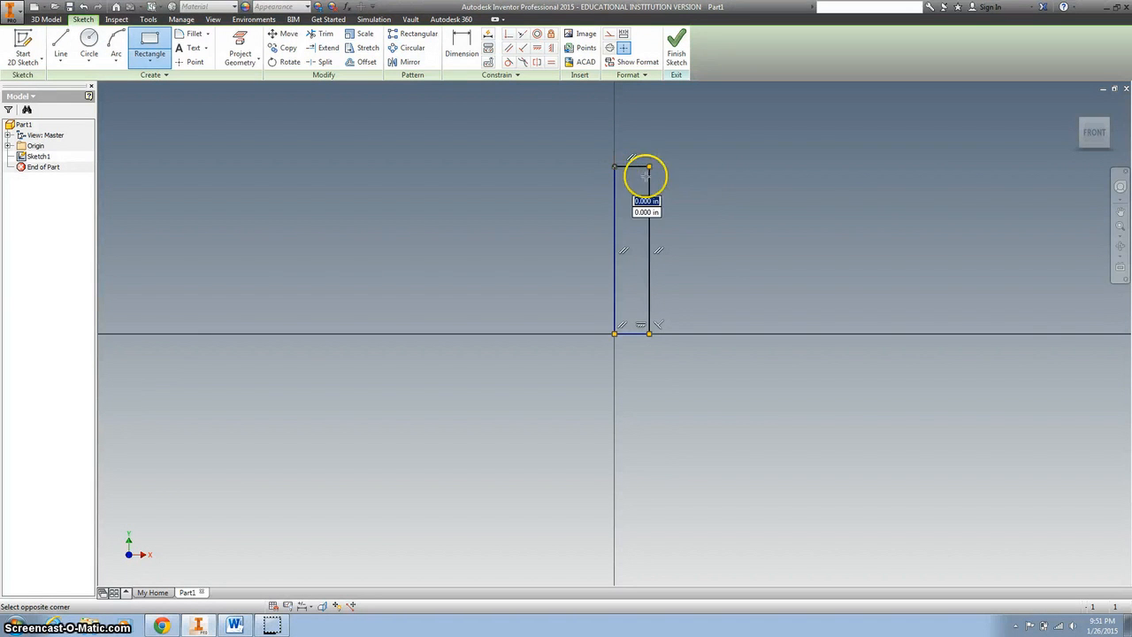
drag(646, 177, 973, 186)
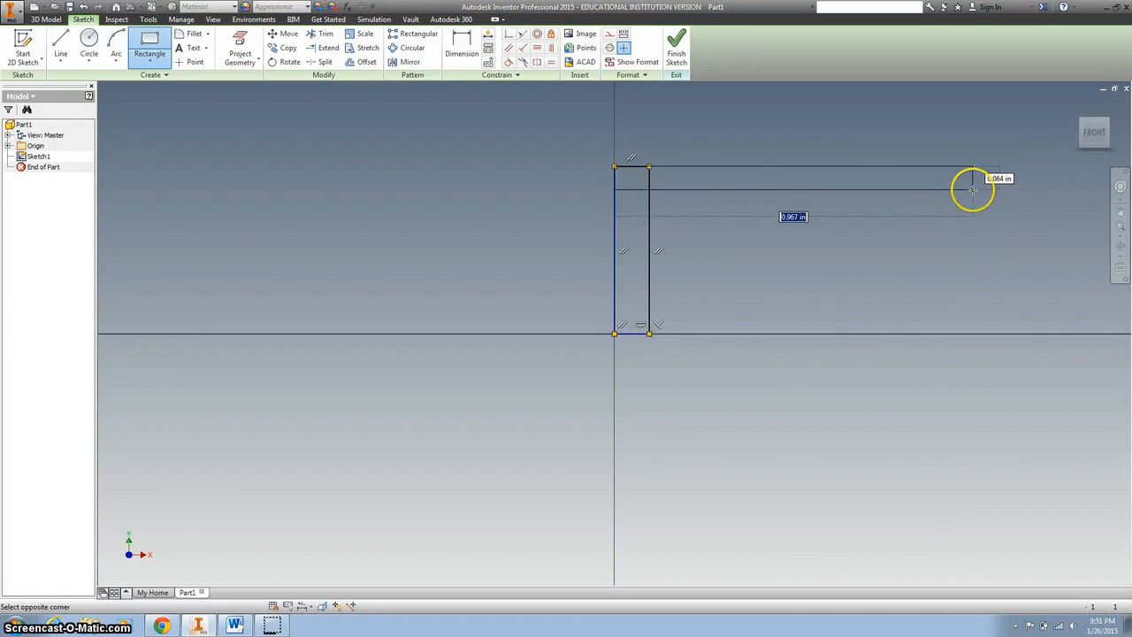
click(285, 34)
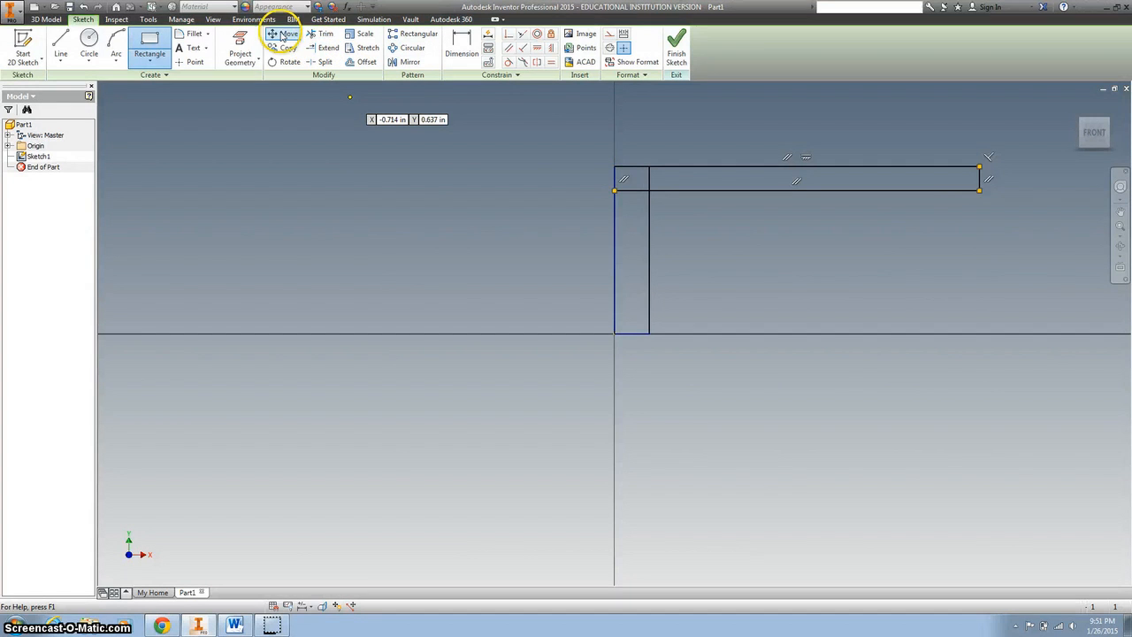
click(321, 34)
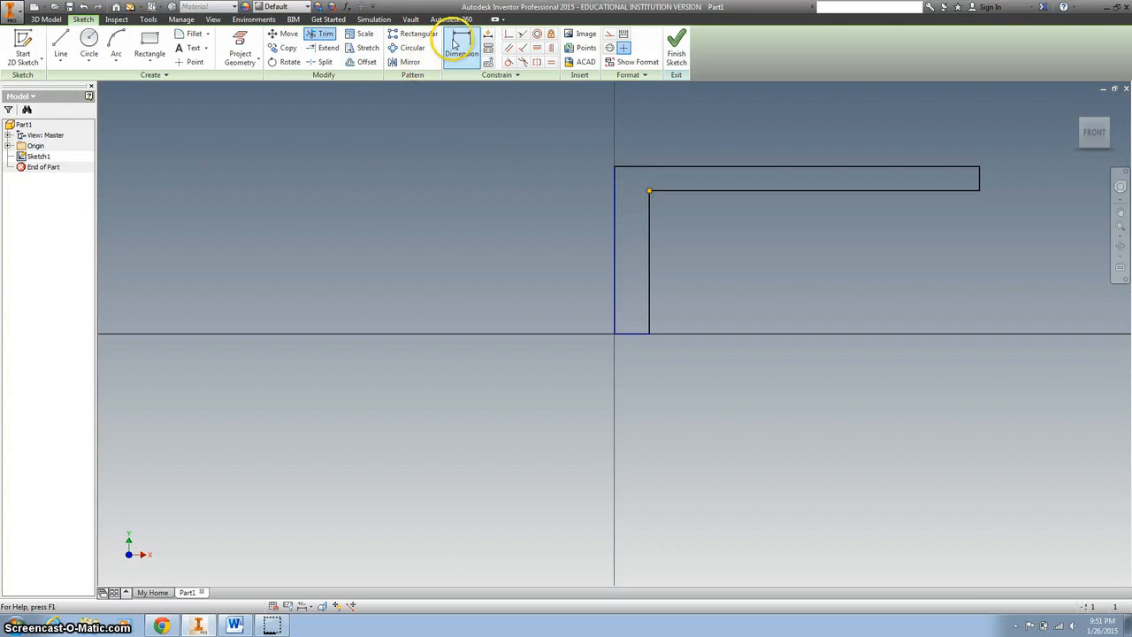
Dimension the profile's height and overall length, entering 4.469 for the length.
click(466, 48)
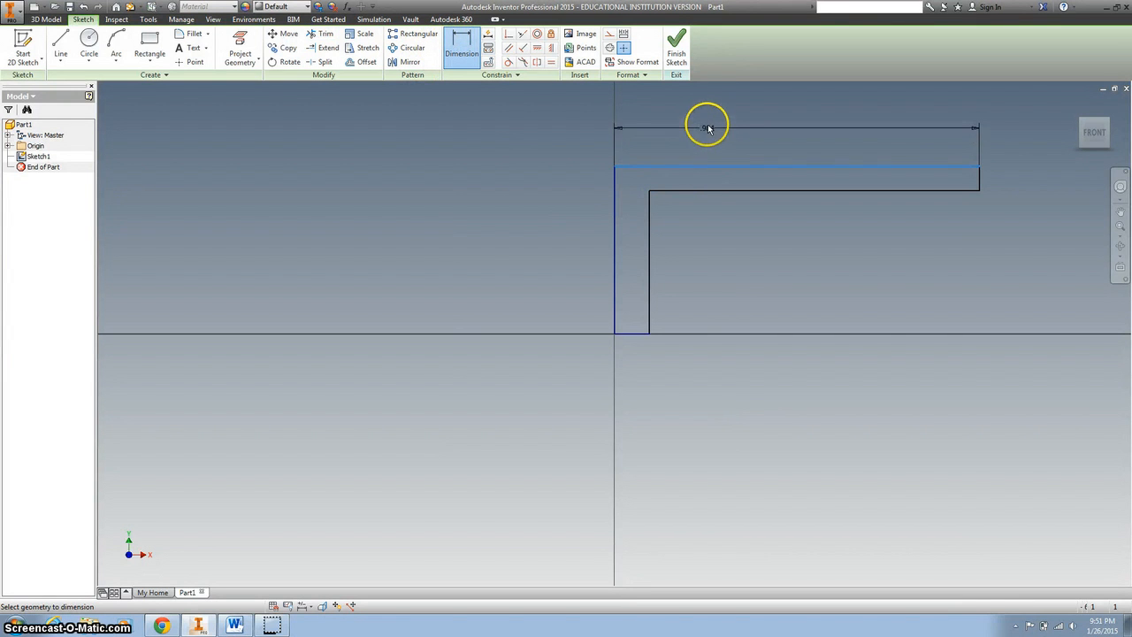
click(706, 124)
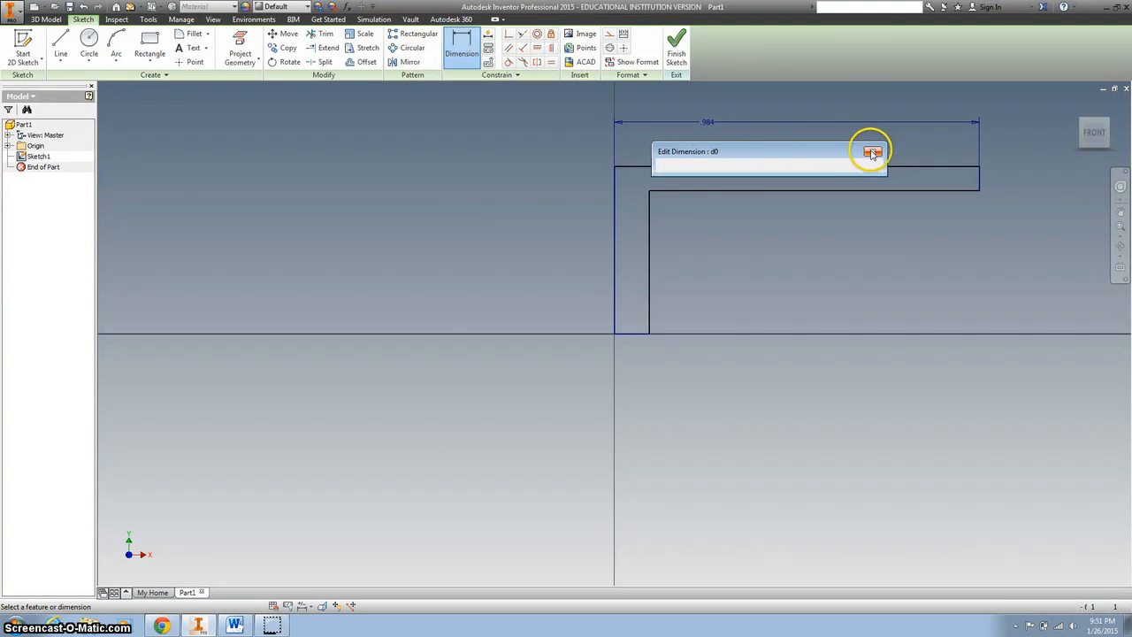
click(577, 230)
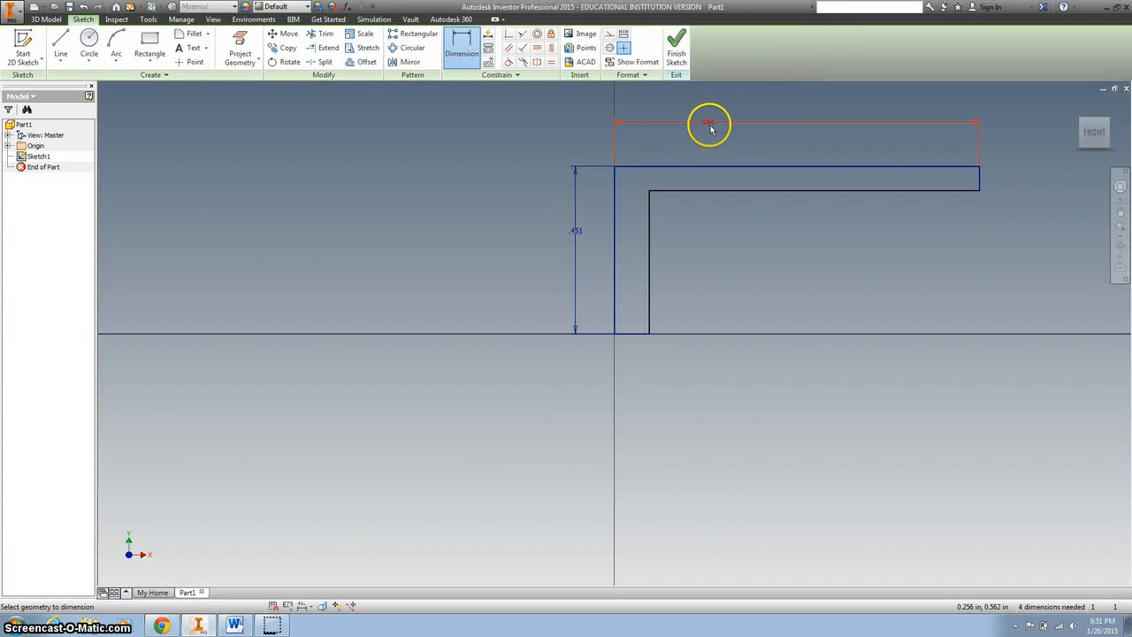
click(708, 124)
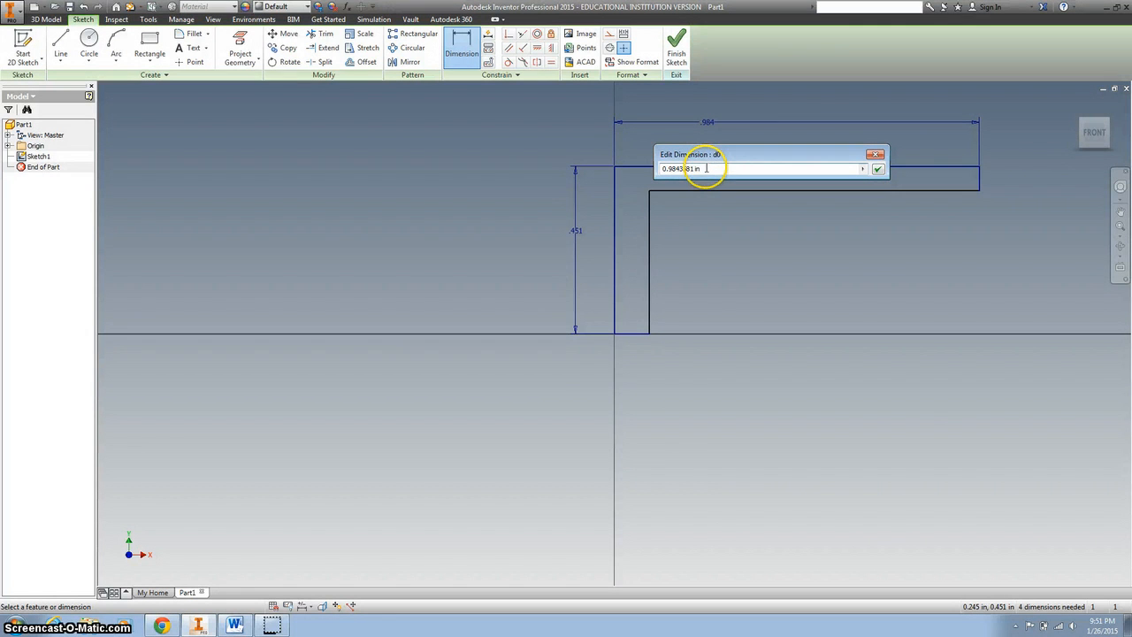
text(4.469)
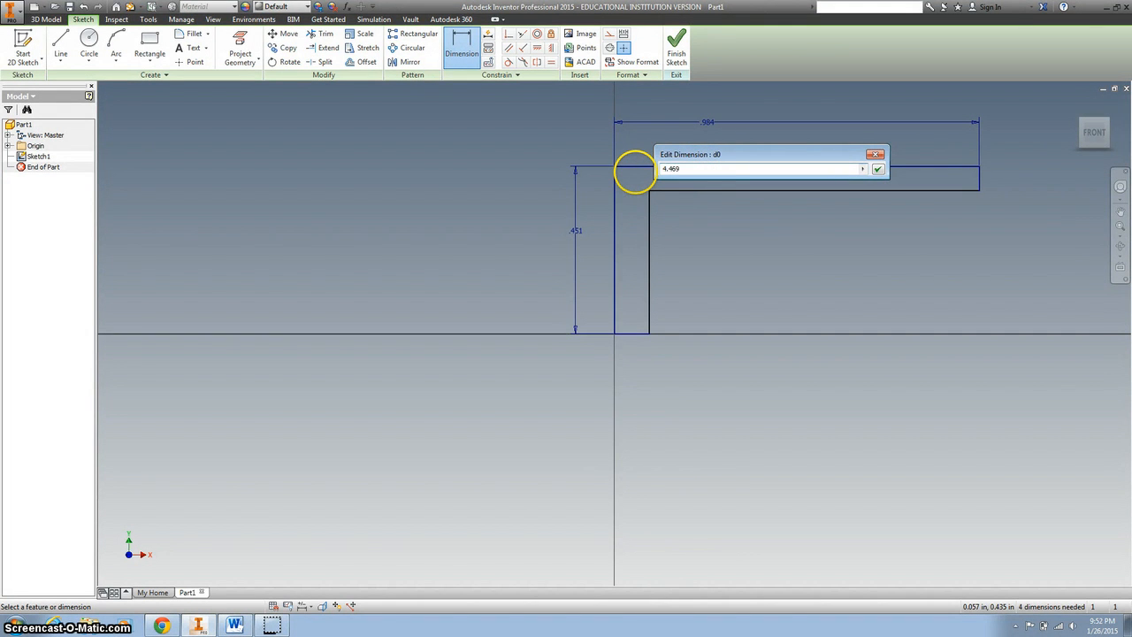
click(882, 168)
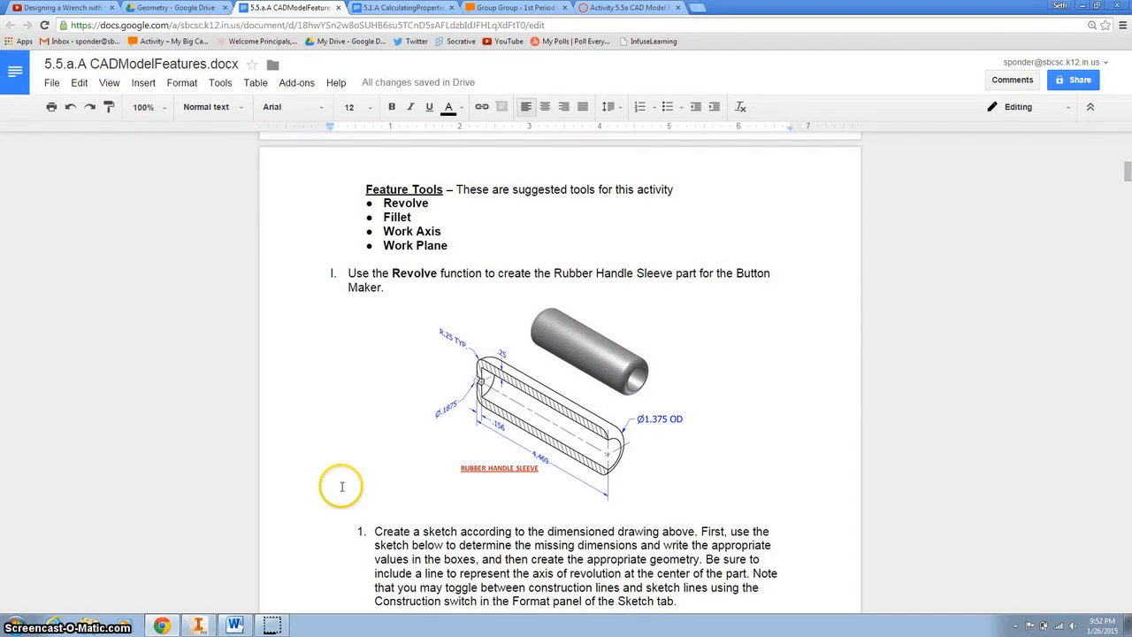
mouse_move(497, 367)
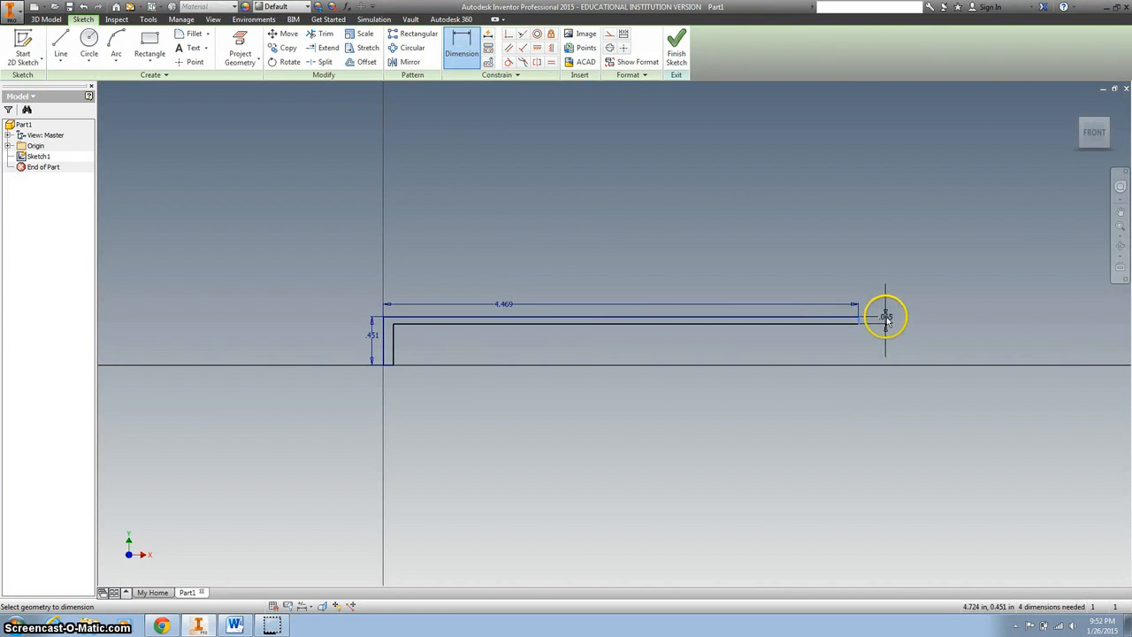
Dimension the right-end thickness at .250 and the short vertical leg width at .156.
click(886, 316)
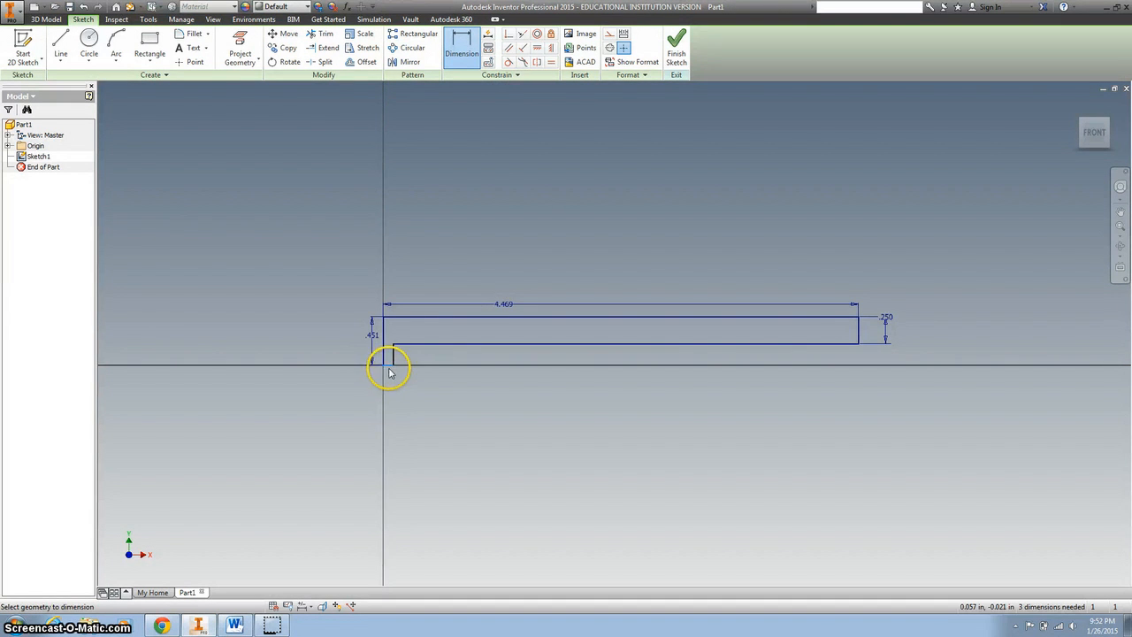
click(389, 409)
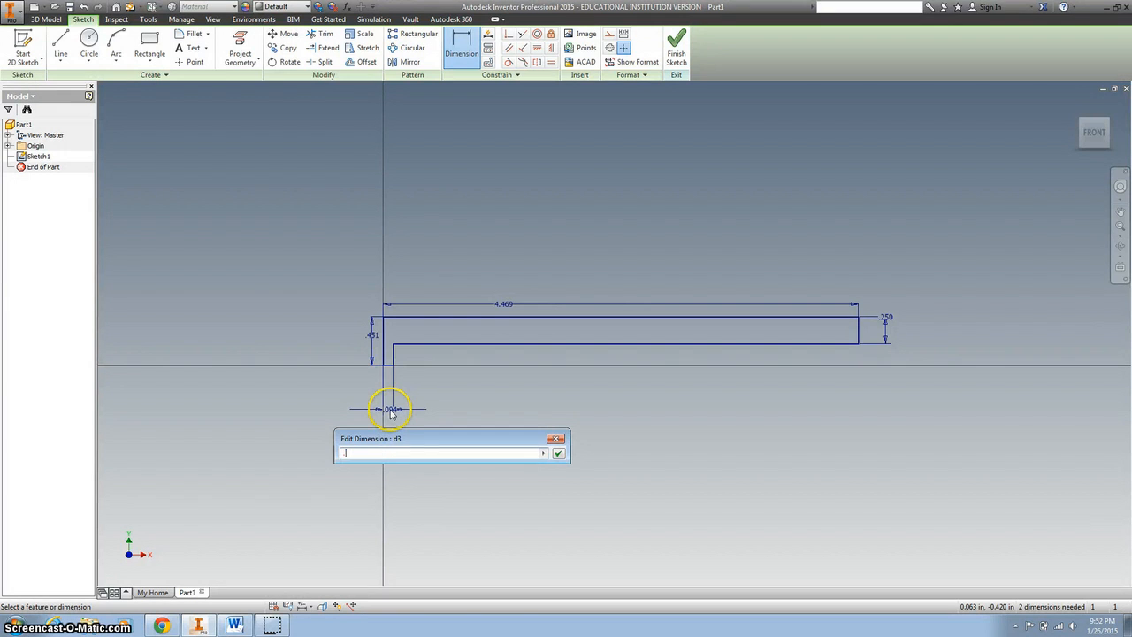
text(.156)
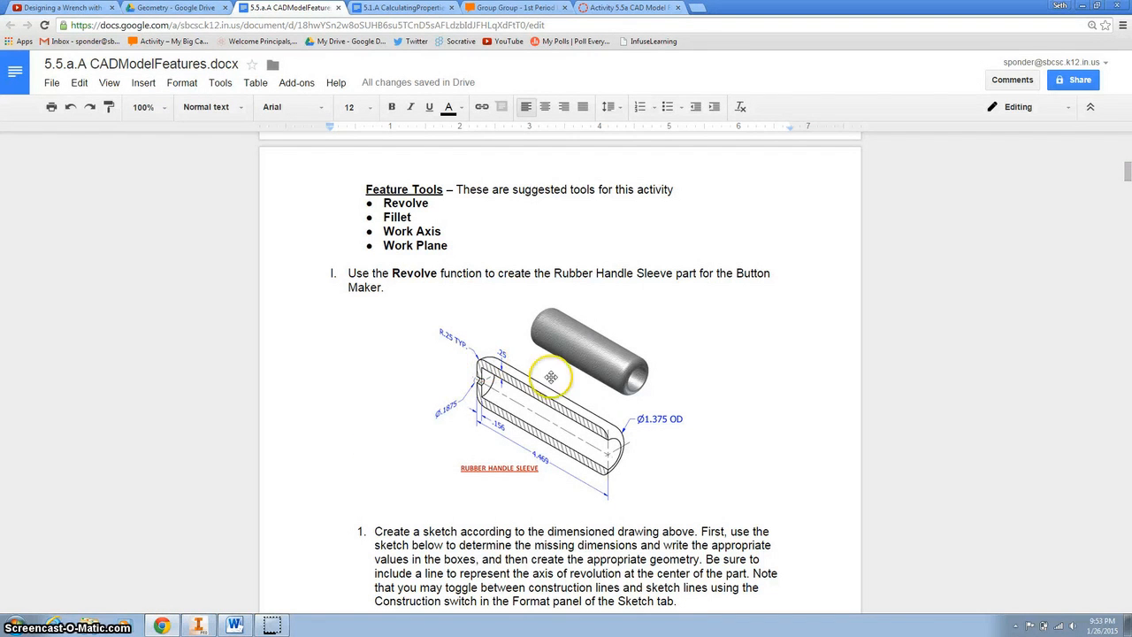
mouse_move(373, 590)
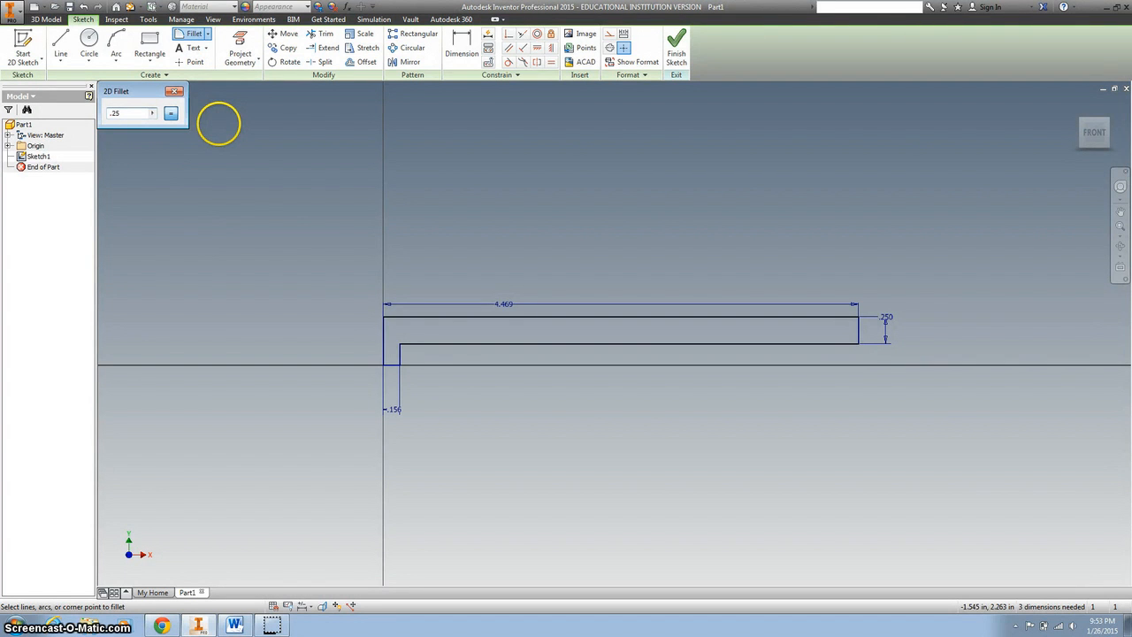
mouse_move(395, 320)
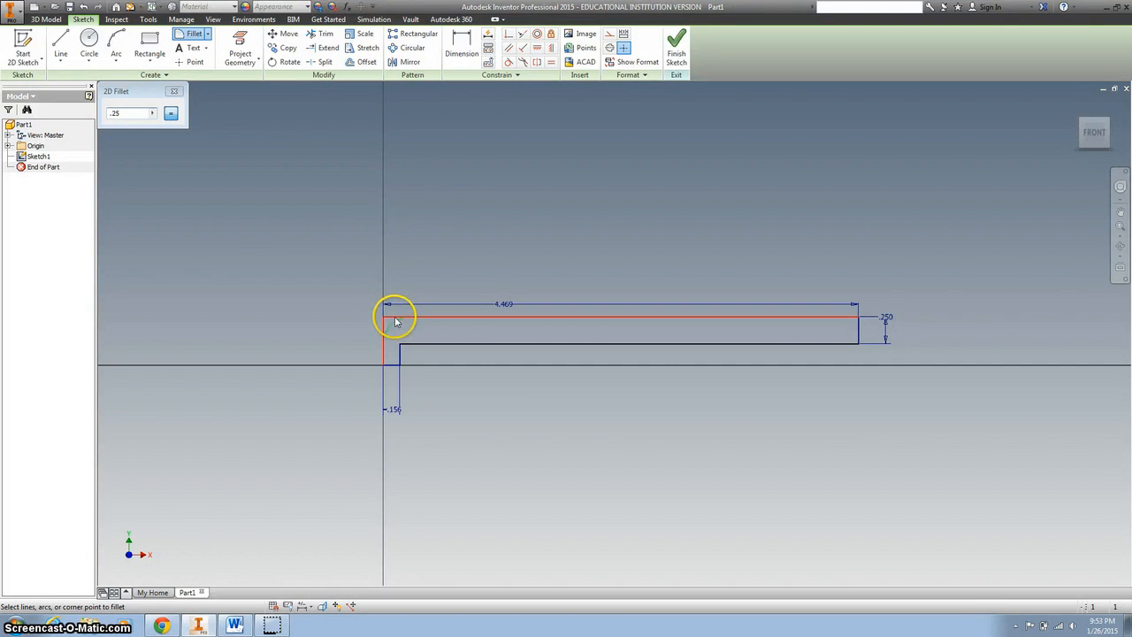
Fillet the profile's top-left corner and right end with a .25 radius.
click(395, 322)
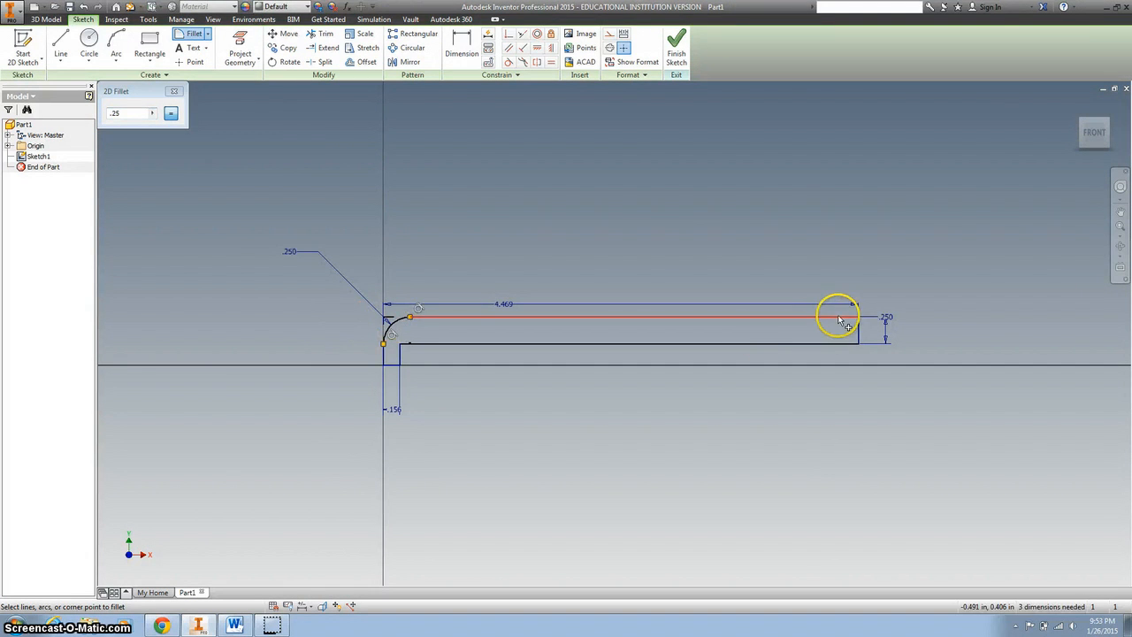
click(839, 319)
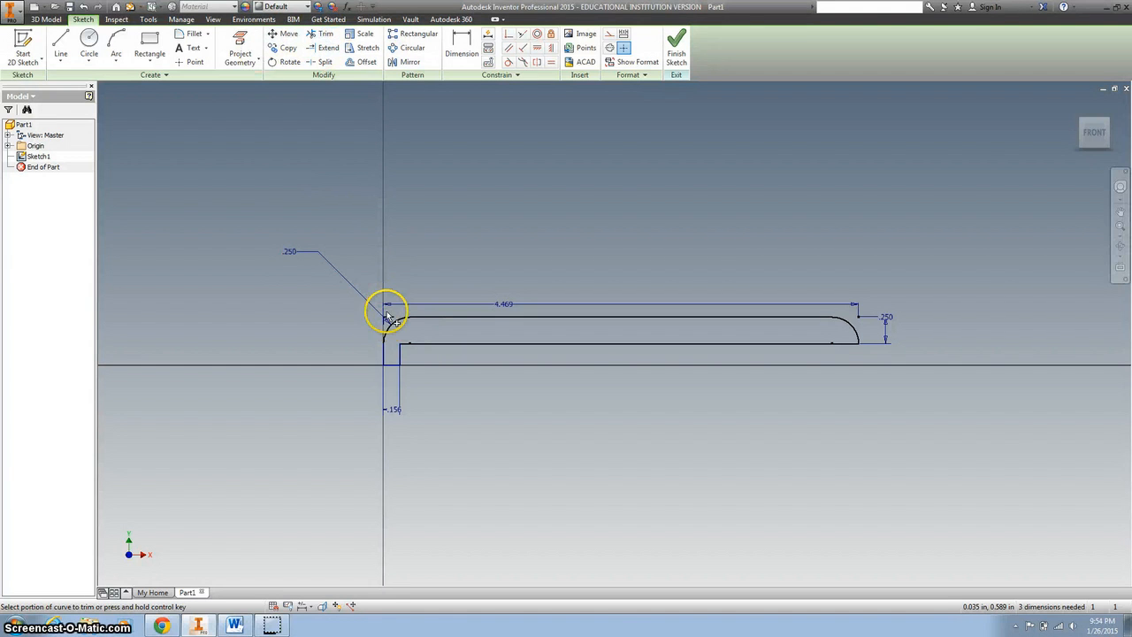
Trim the leftover line at the top-left corner, dismissing the trim warning.
click(387, 317)
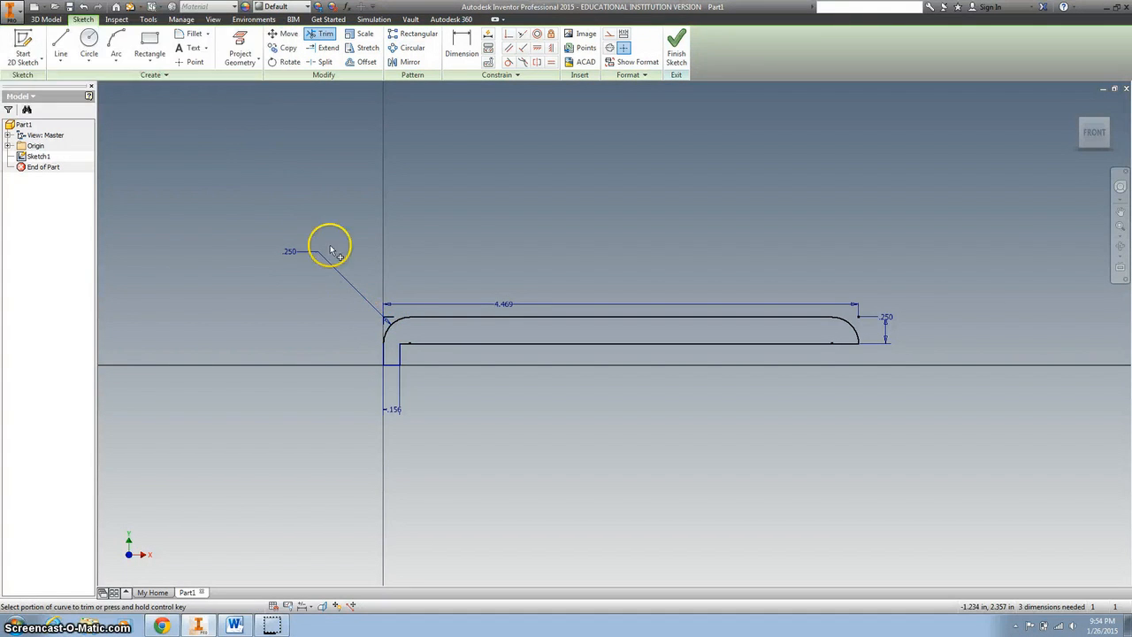
click(330, 246)
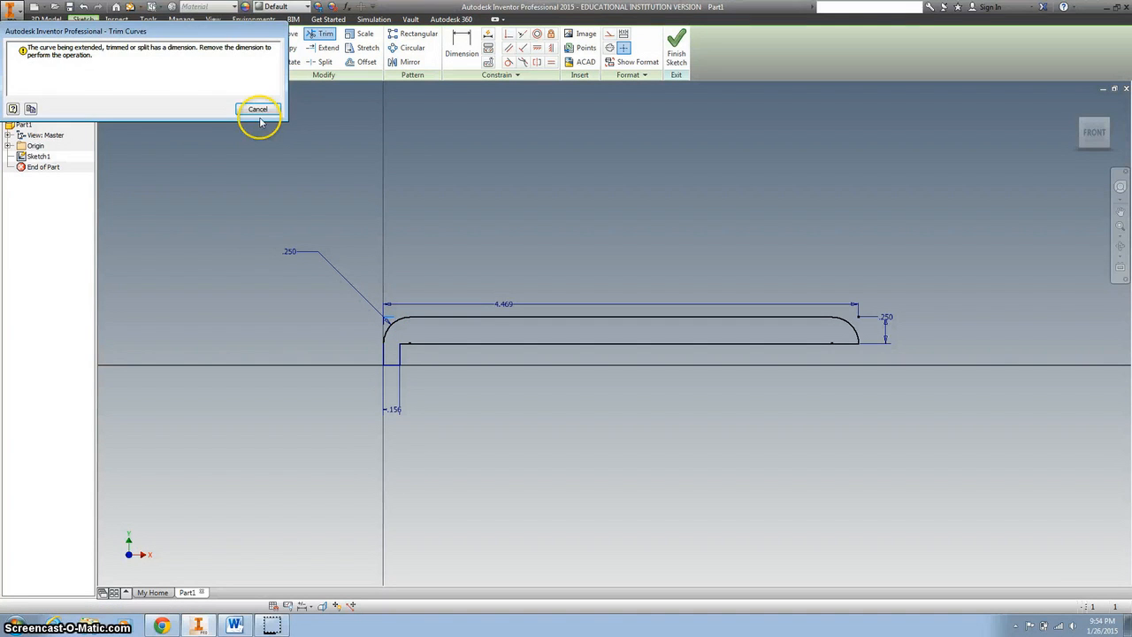
click(259, 110)
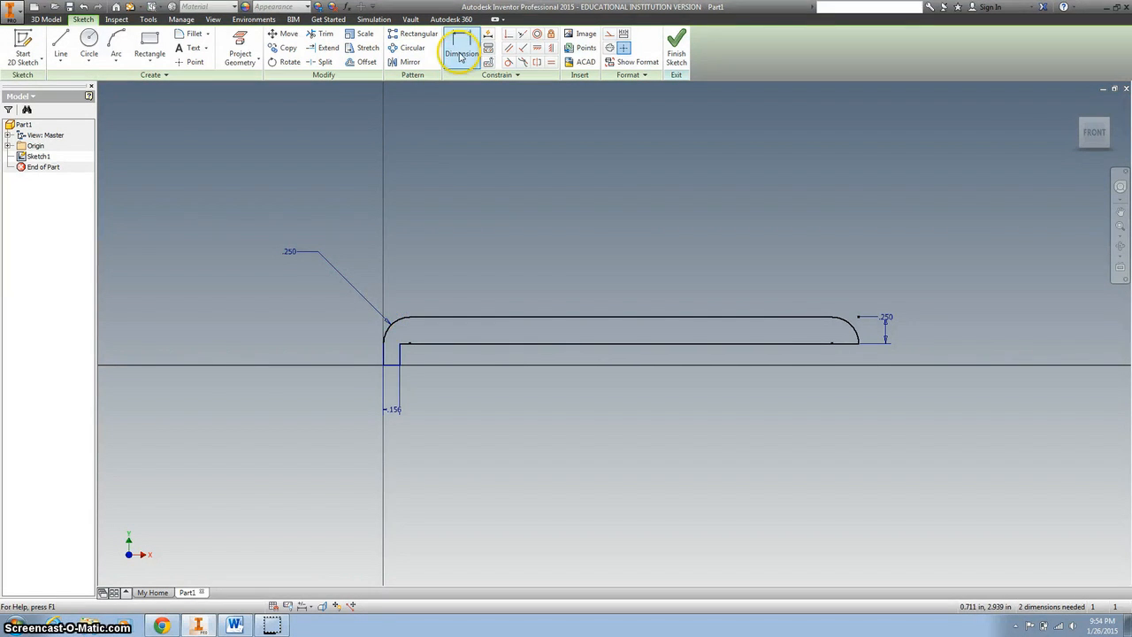
Re-place the overall length dimension across the profile at 4.469 in.
click(461, 49)
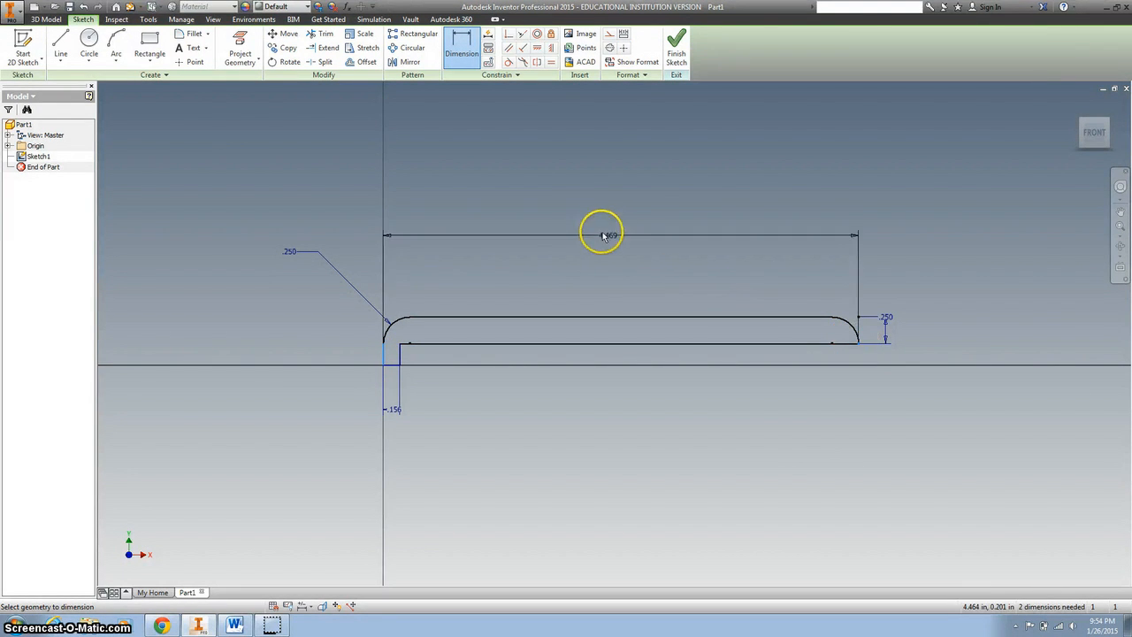
click(602, 234)
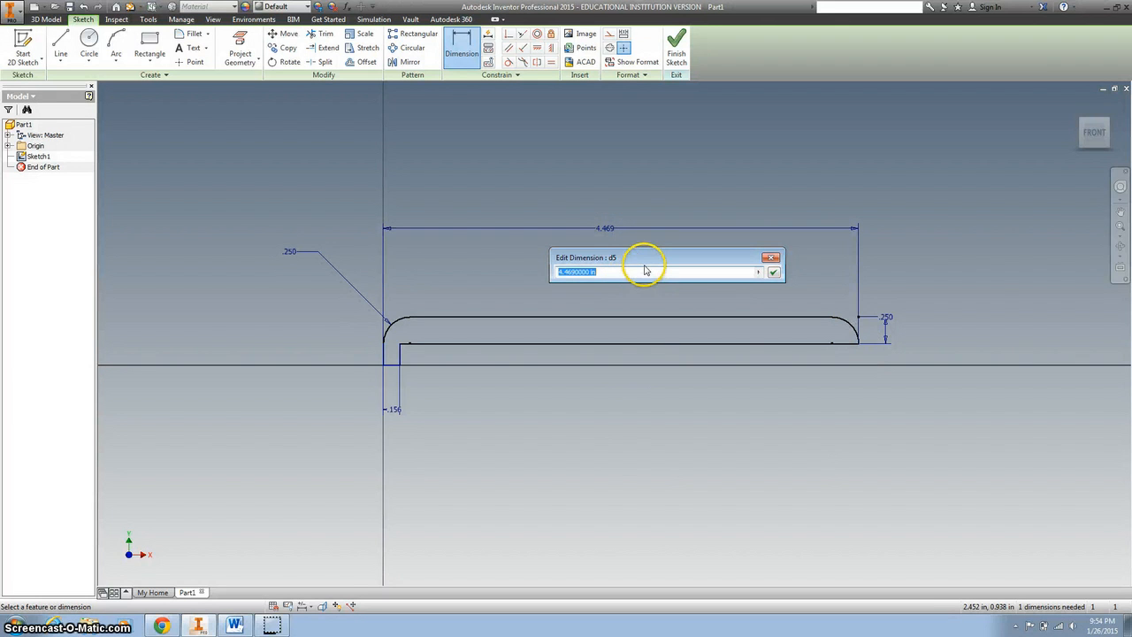
click(774, 272)
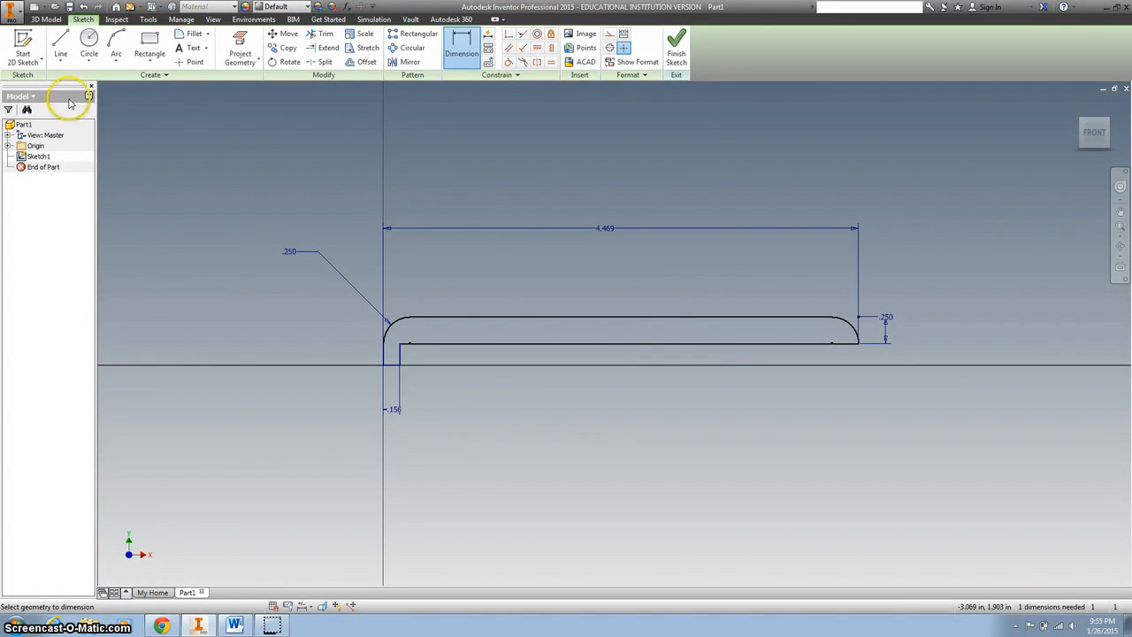
Draw a dashed horizontal construction line beneath the profile.
click(59, 46)
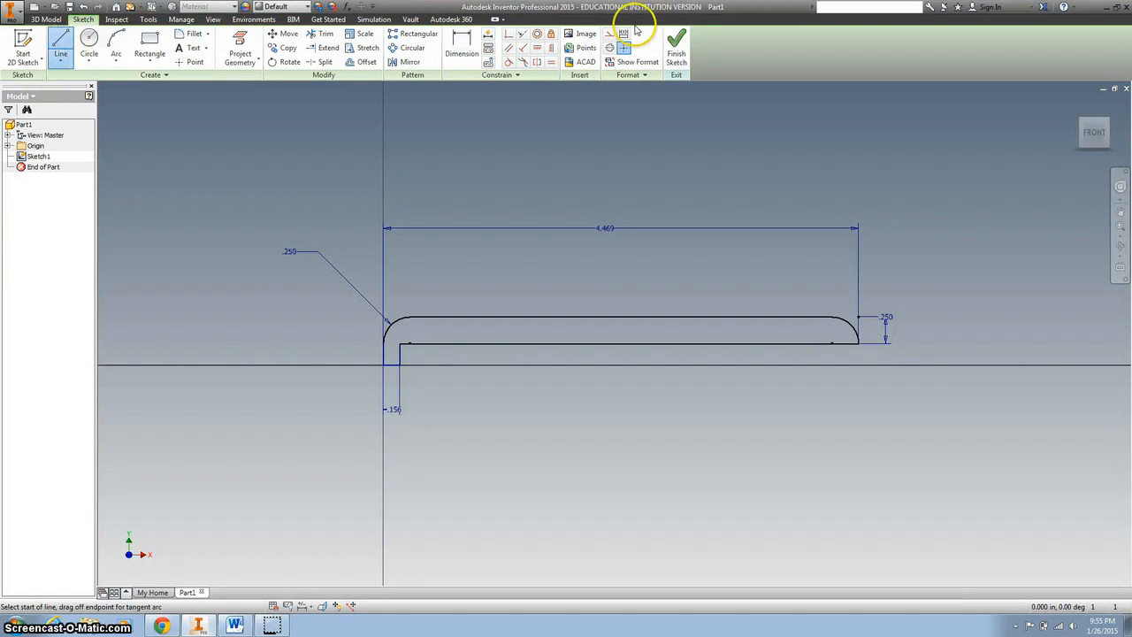
mouse_move(608, 40)
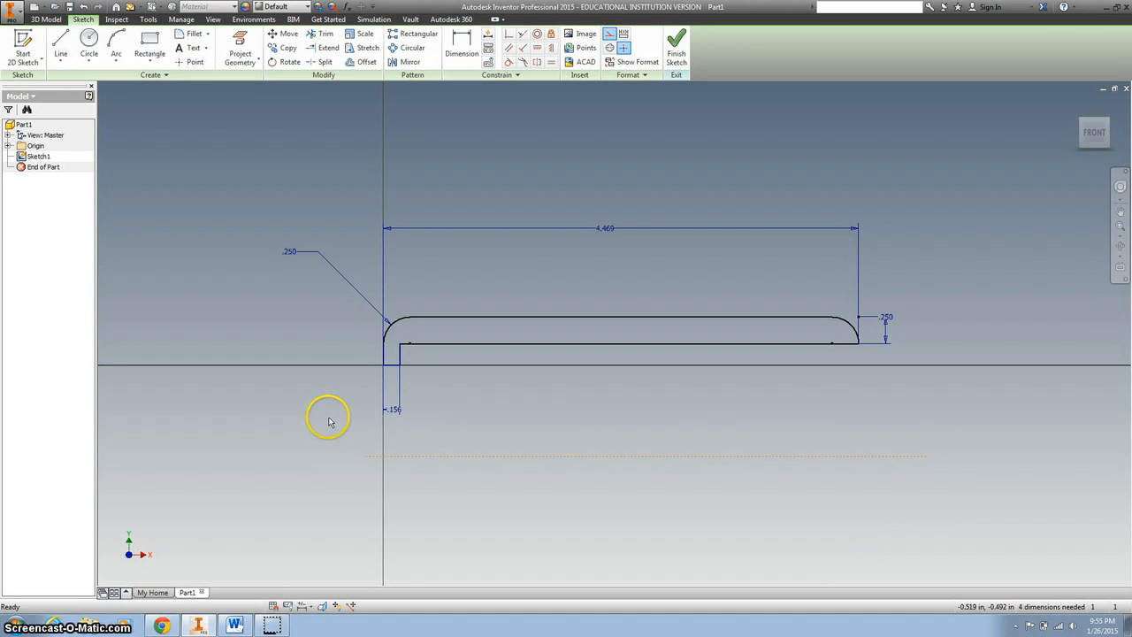
click(458, 51)
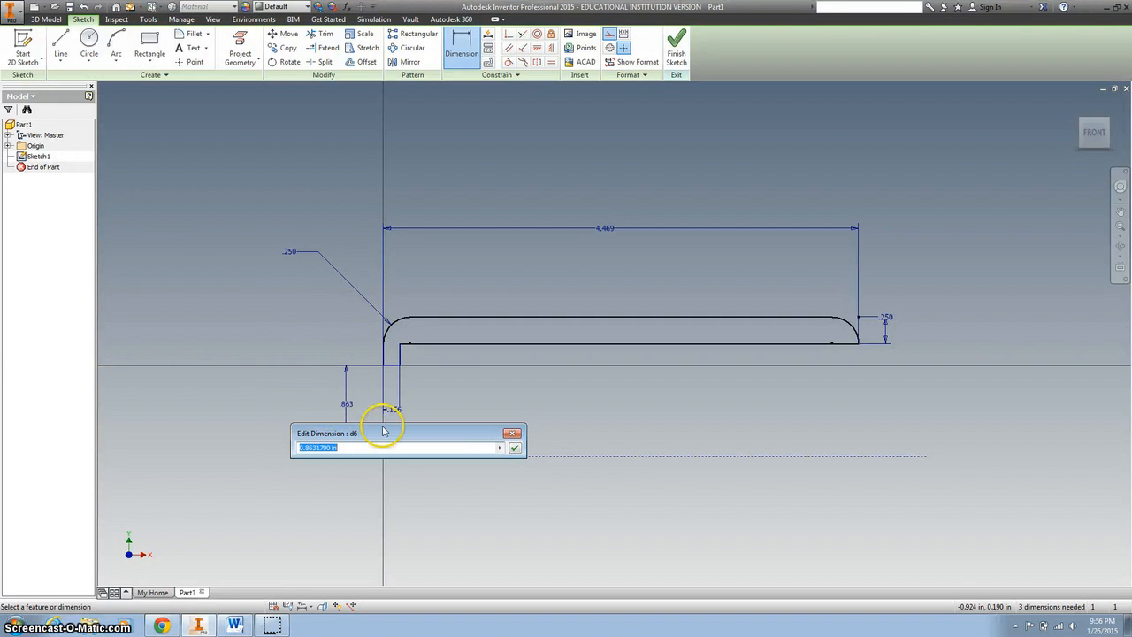
Dimension the axis line from the X axis as .1875/2, about .094.
drag(407, 433, 300, 301)
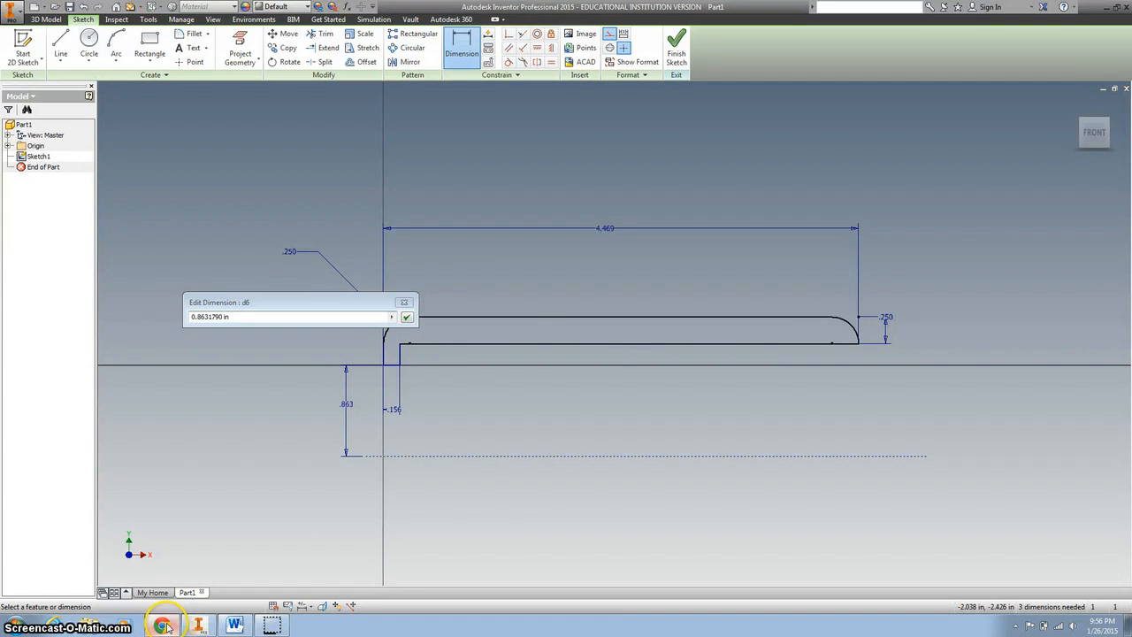
click(161, 623)
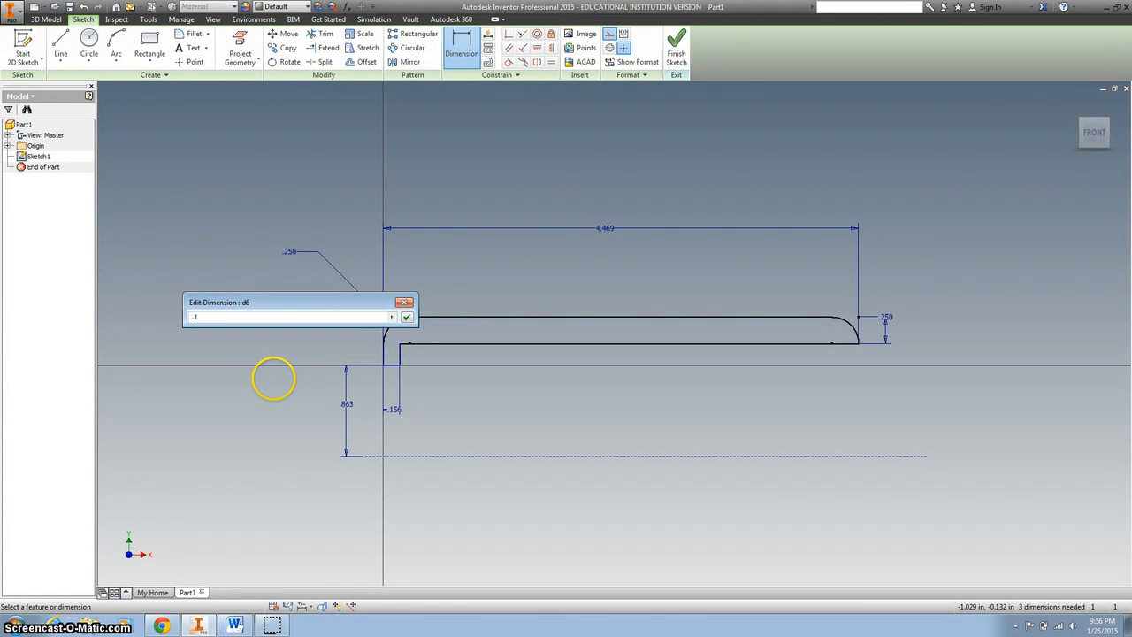
text(.1875/2)
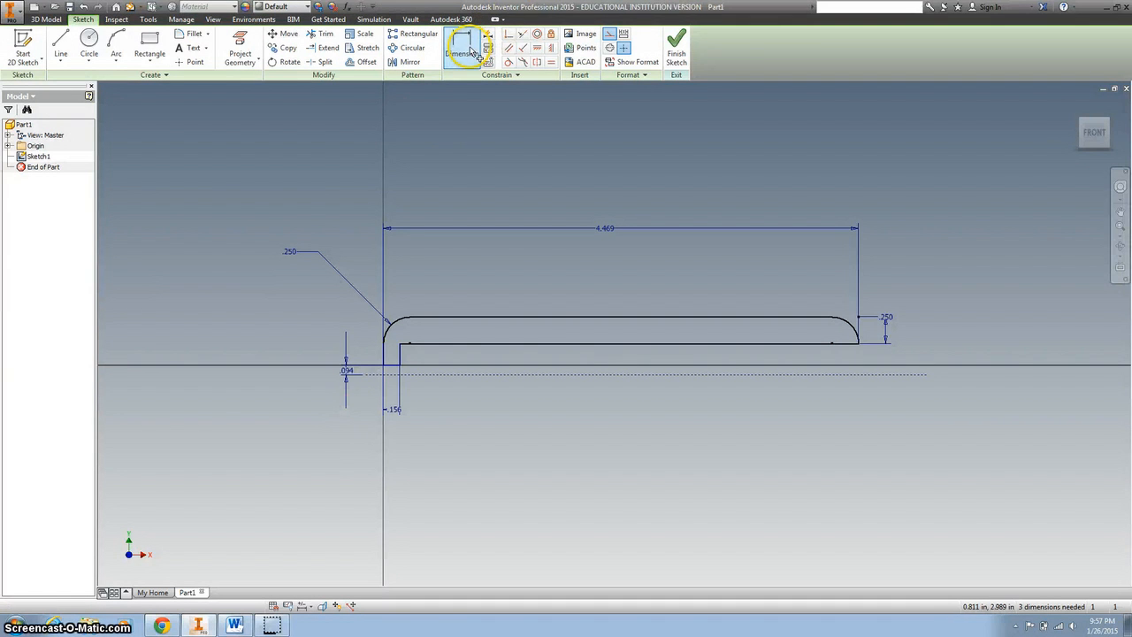
Dimension the profile's outer edge to the axis at half of 1.375 (.688).
click(468, 48)
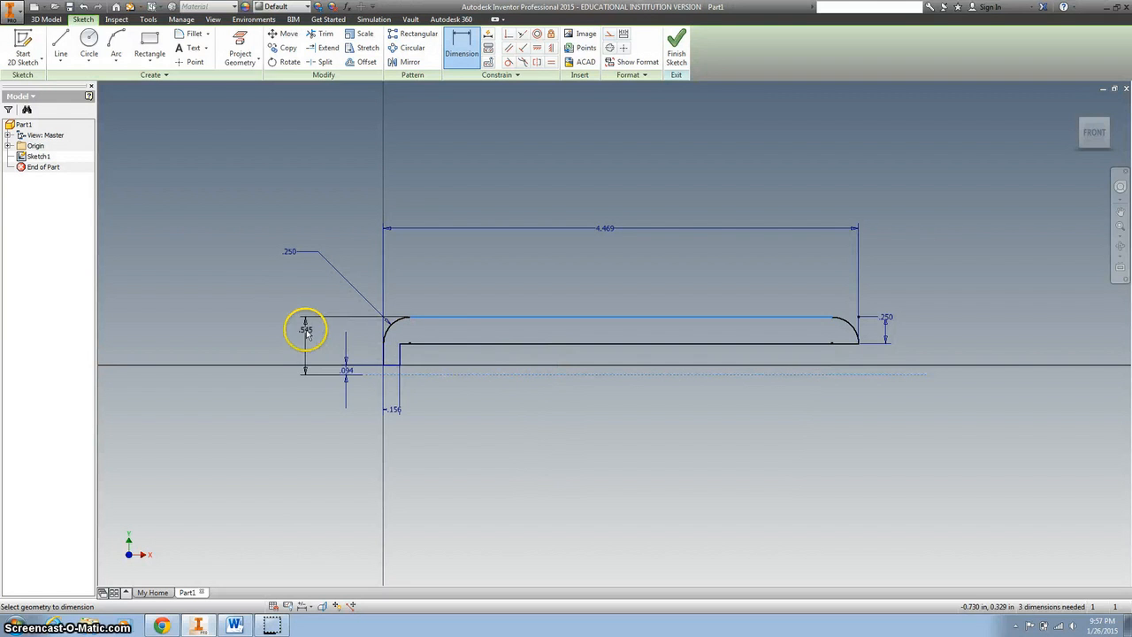
click(306, 330)
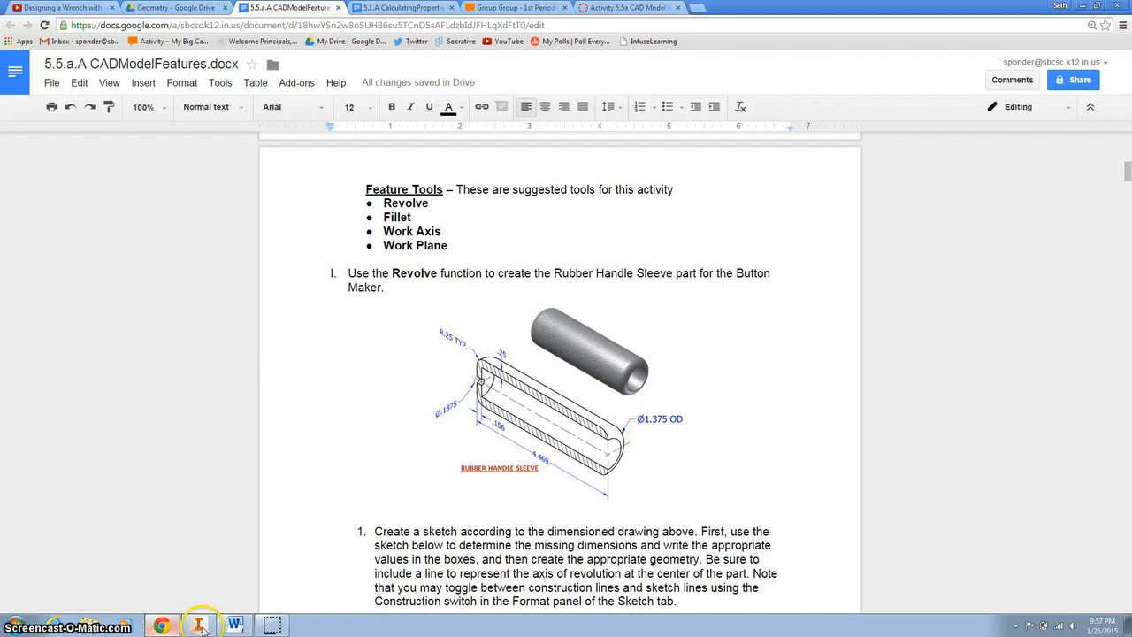
click(196, 624)
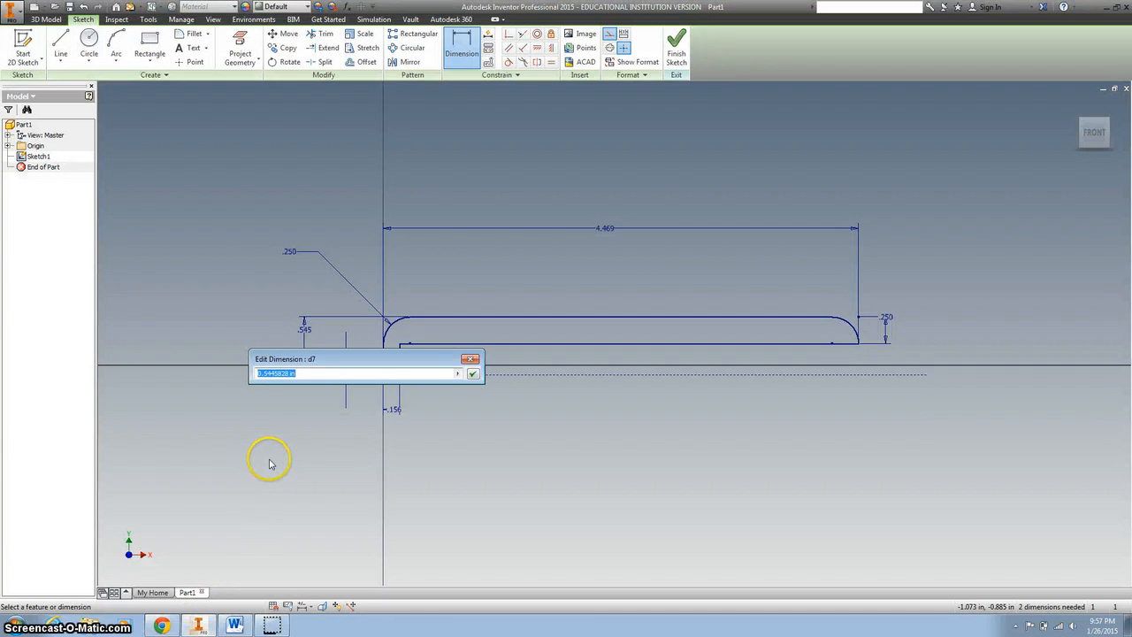
text(1.375)
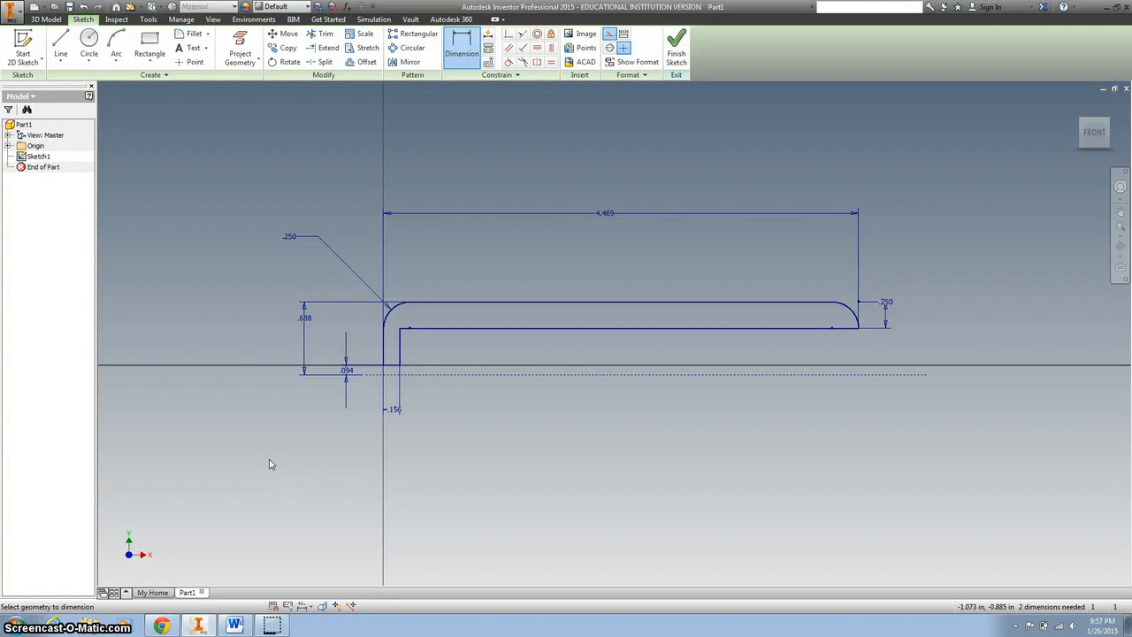
mouse_move(317, 108)
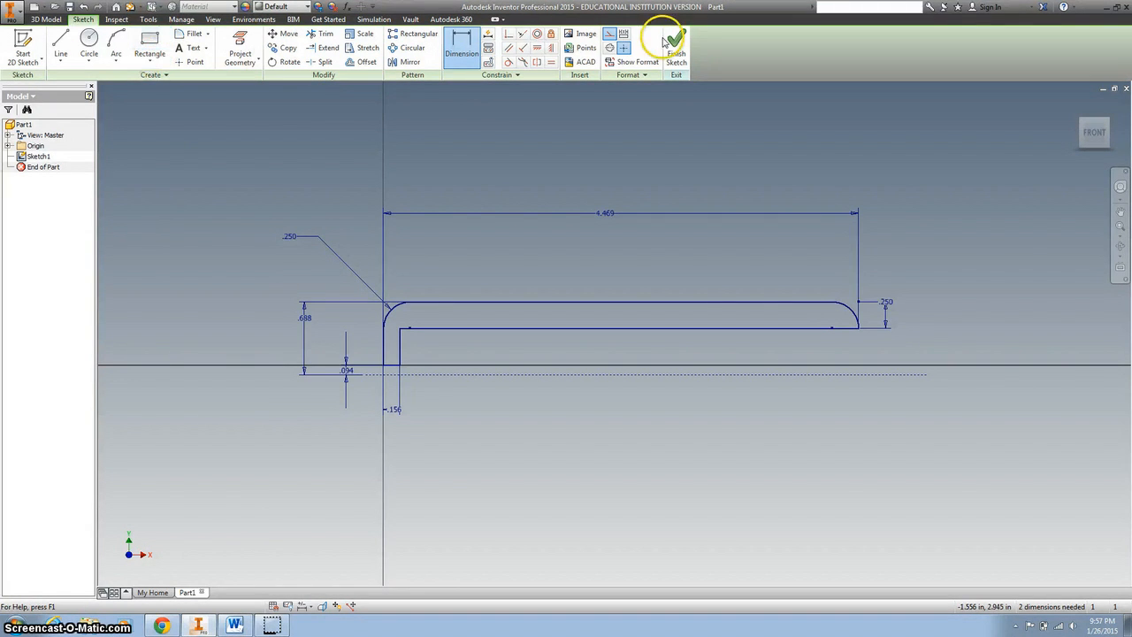
Finish the sketch and revolve the profile a full 360° around the dashed axis.
click(676, 46)
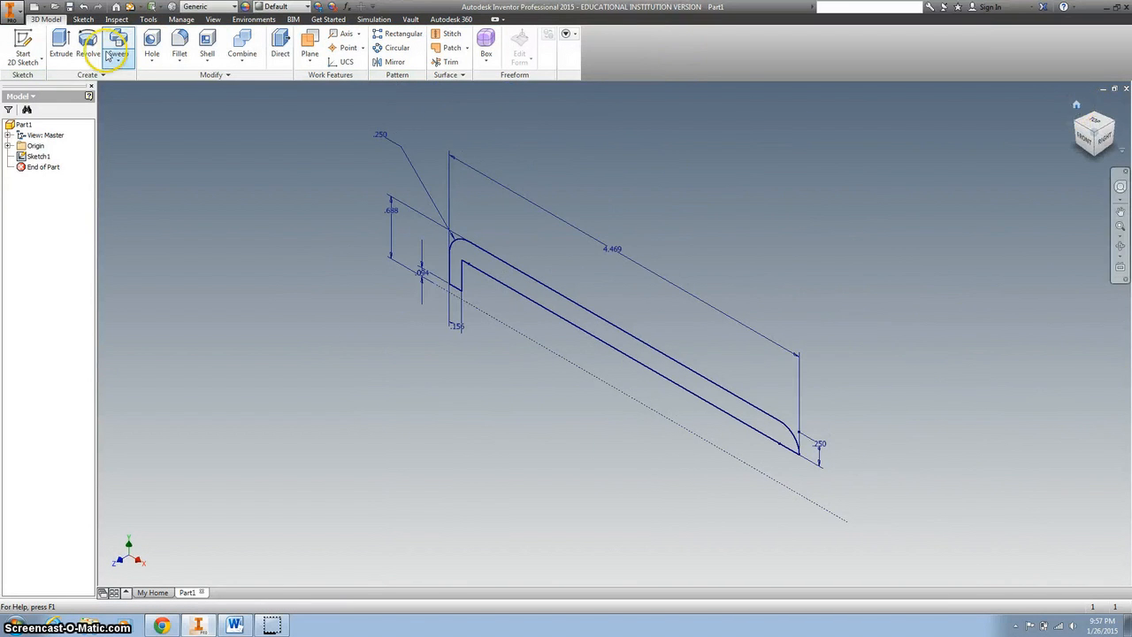
click(85, 44)
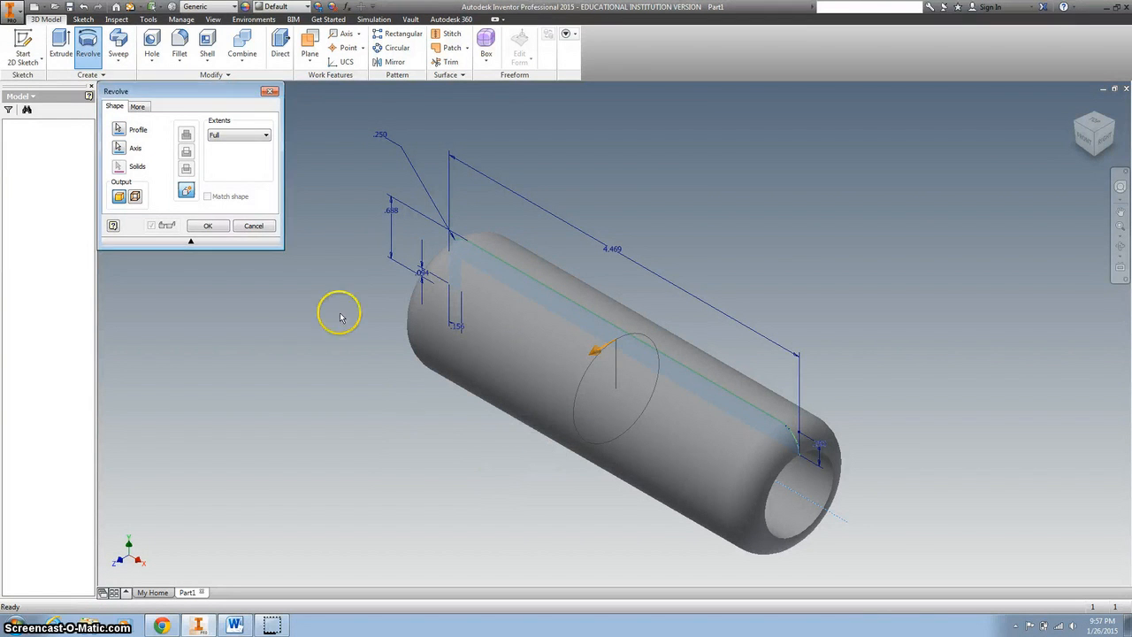
click(208, 226)
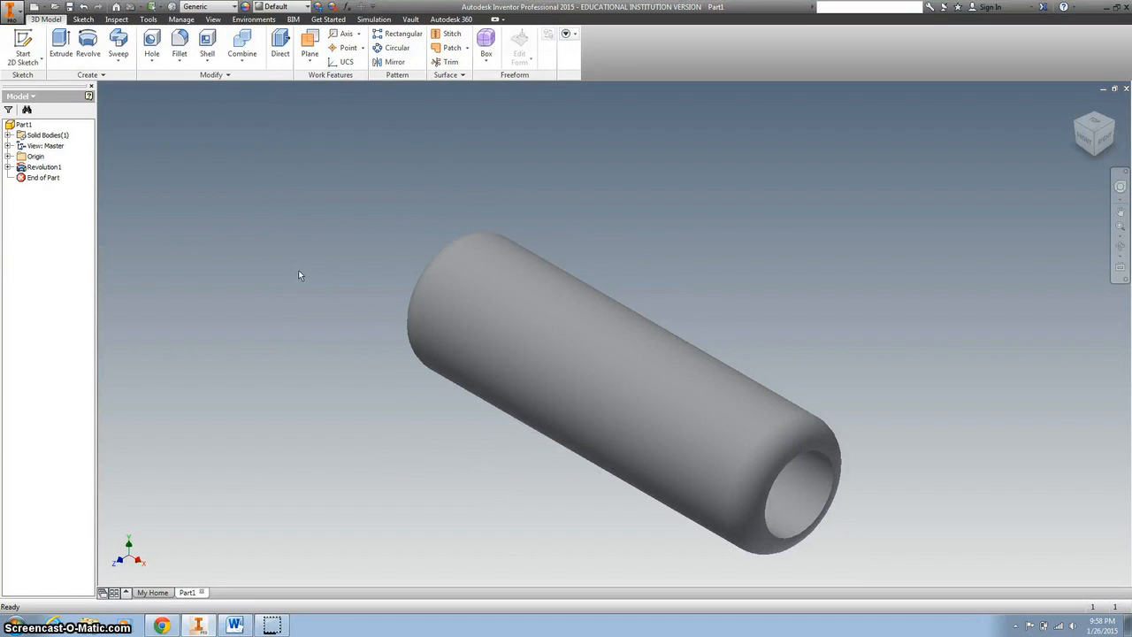
mouse_move(247, 232)
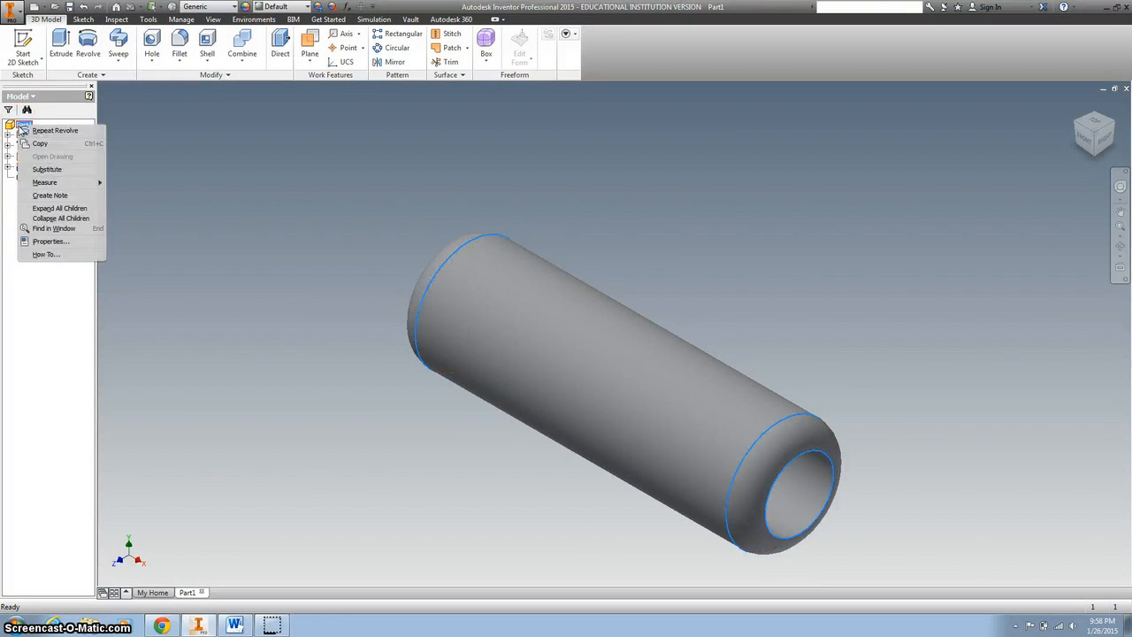
mouse_move(69, 246)
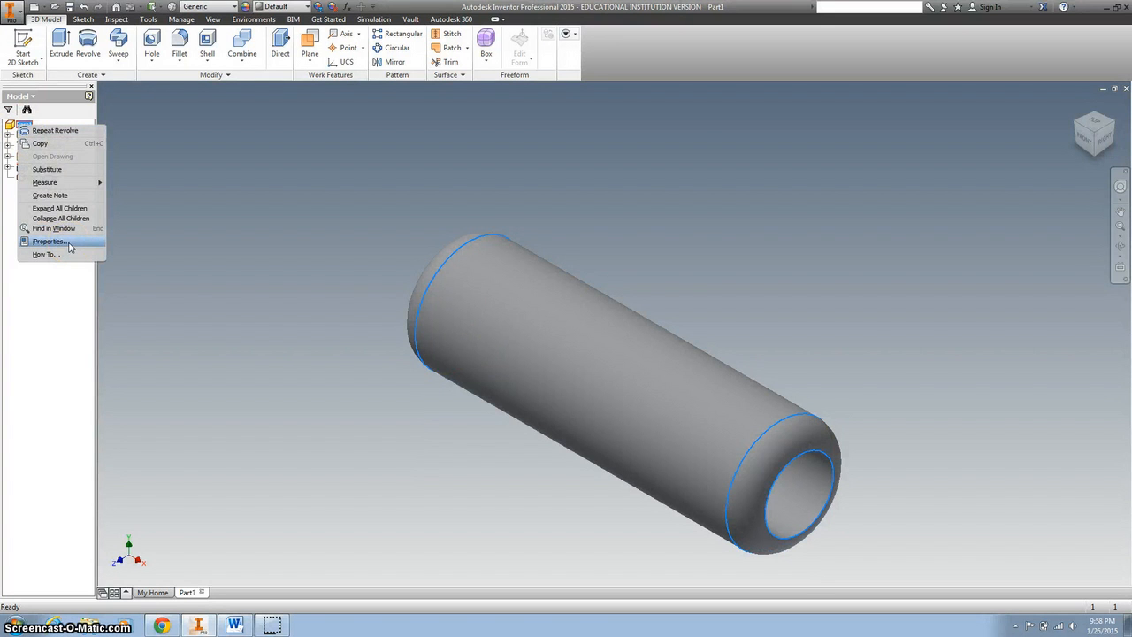
Open iProperties for Part1 from the Model browser.
click(49, 240)
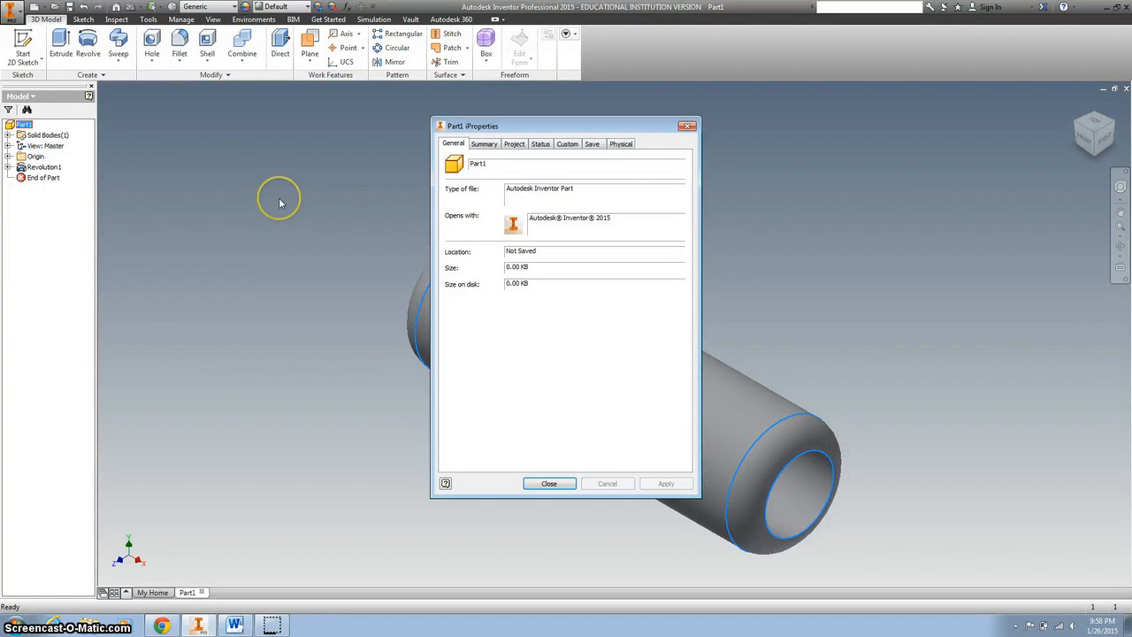
Assign Rubber as the part material on the iProperties Physical tab and apply it.
click(621, 144)
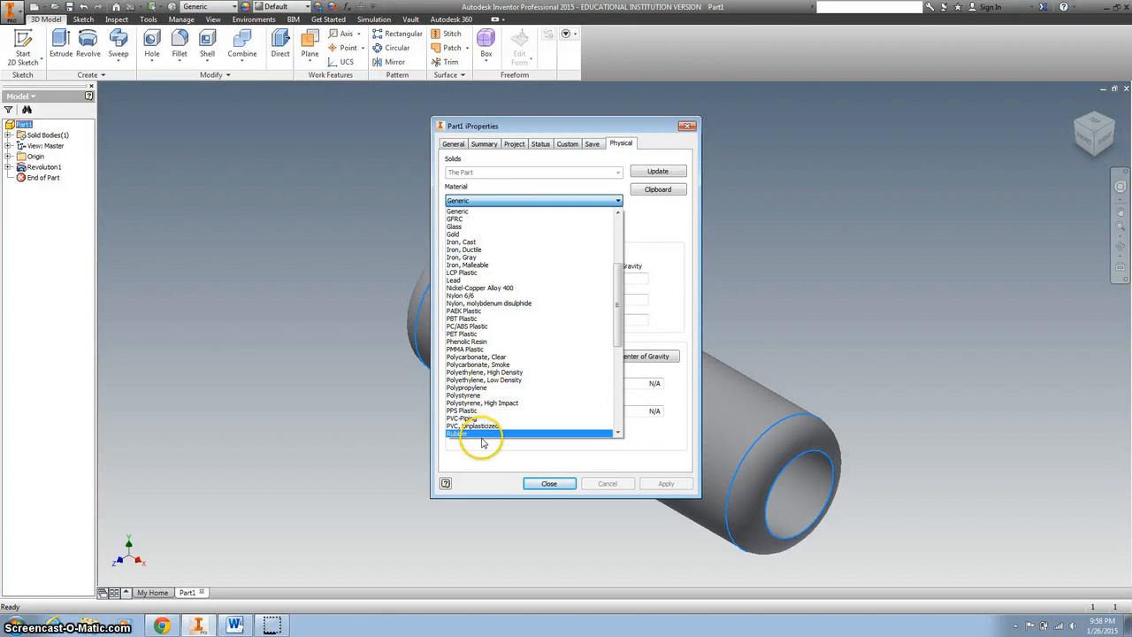
click(475, 434)
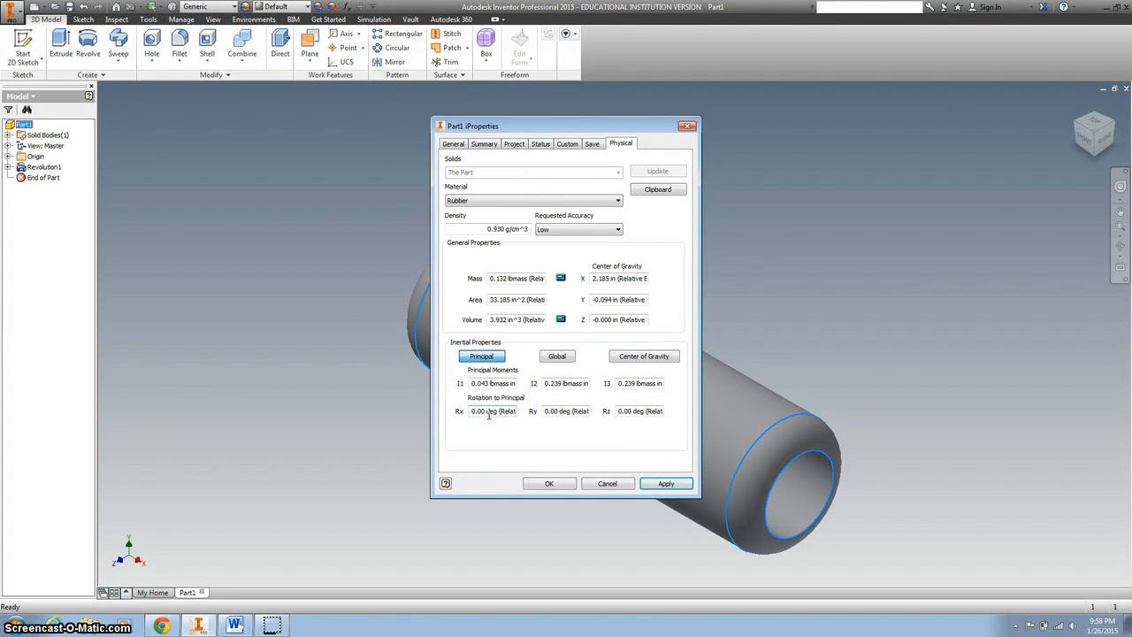
click(666, 484)
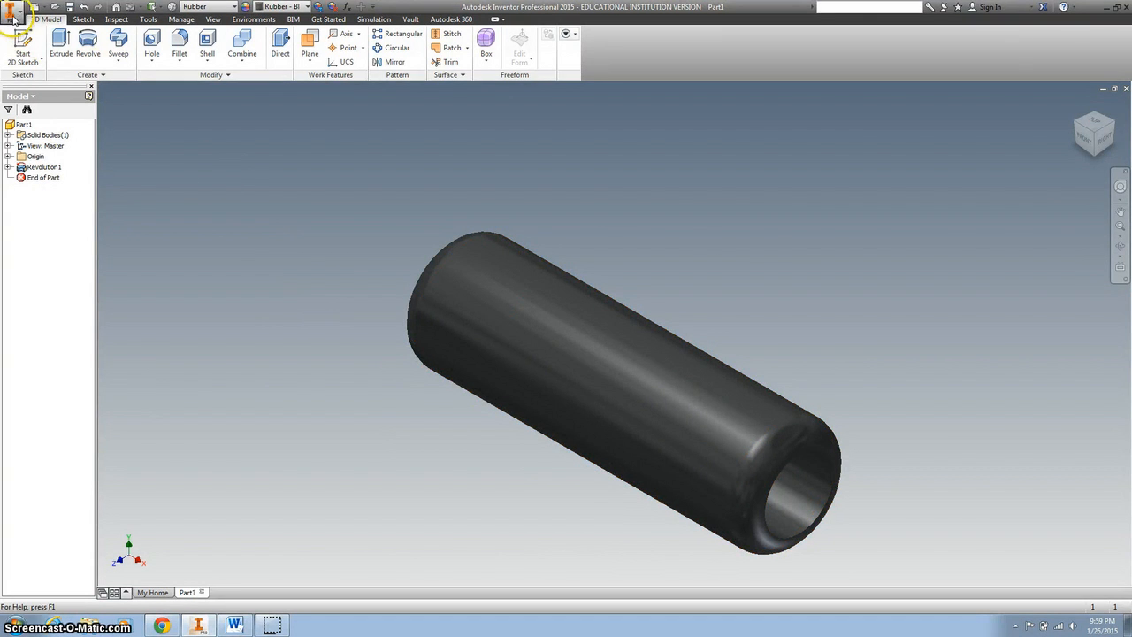
Start Save As in the Inventor folder with file name 'Rubber H'.
click(11, 12)
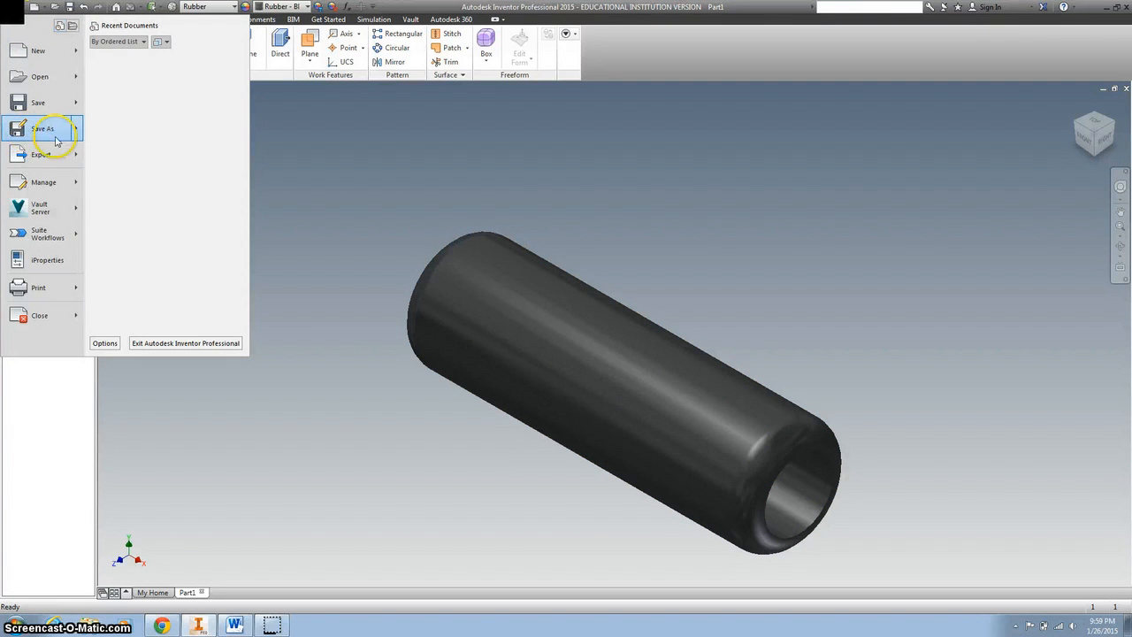
click(43, 129)
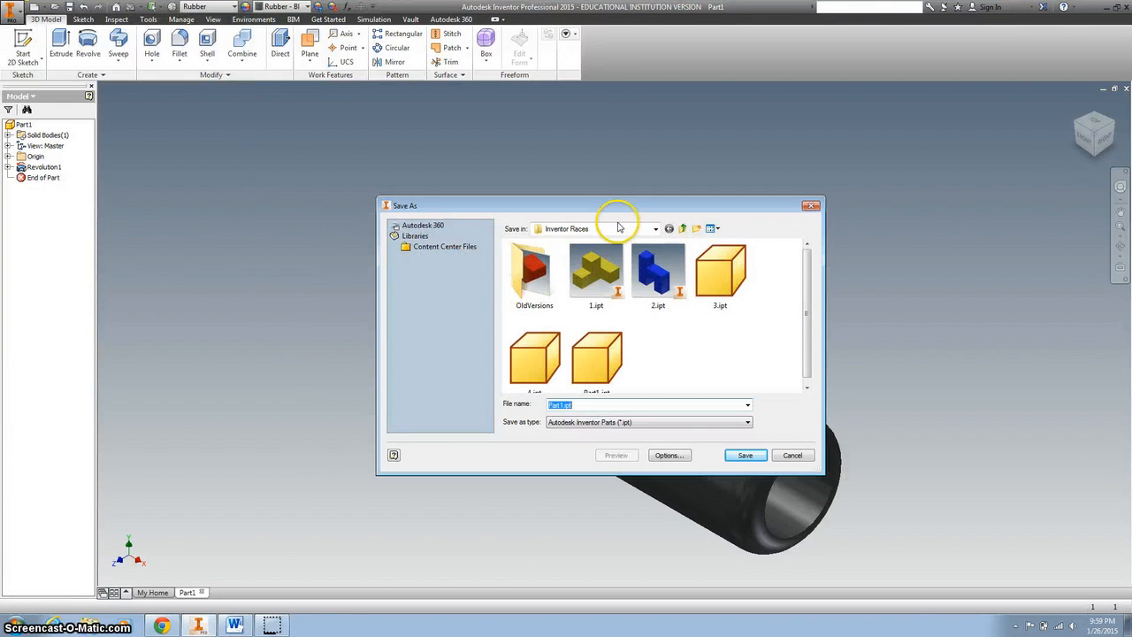
click(654, 228)
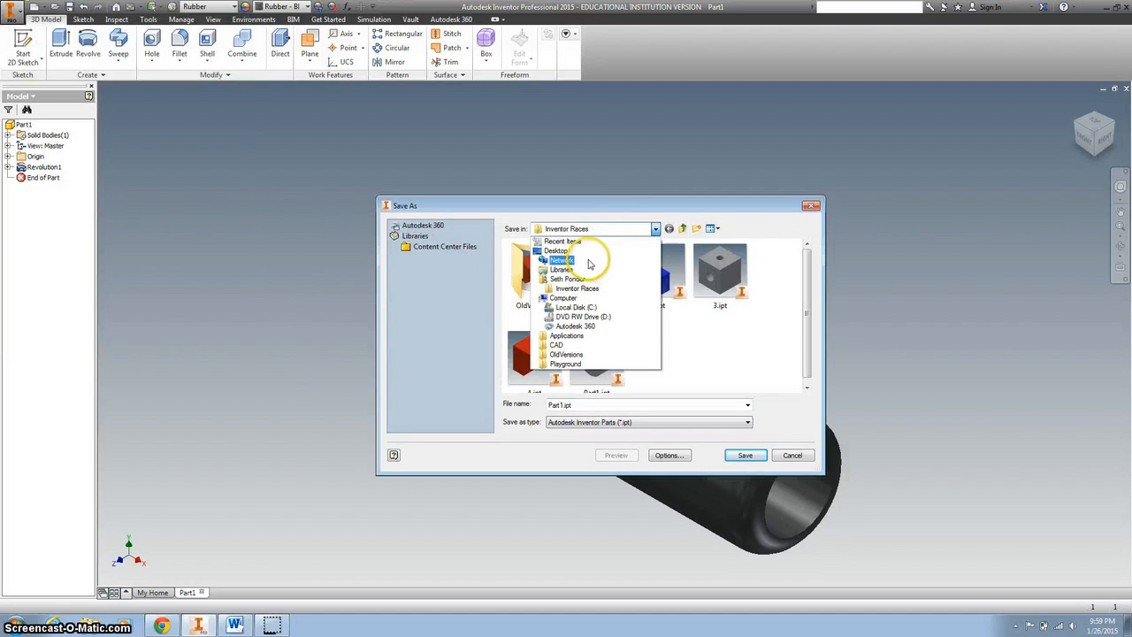
click(561, 260)
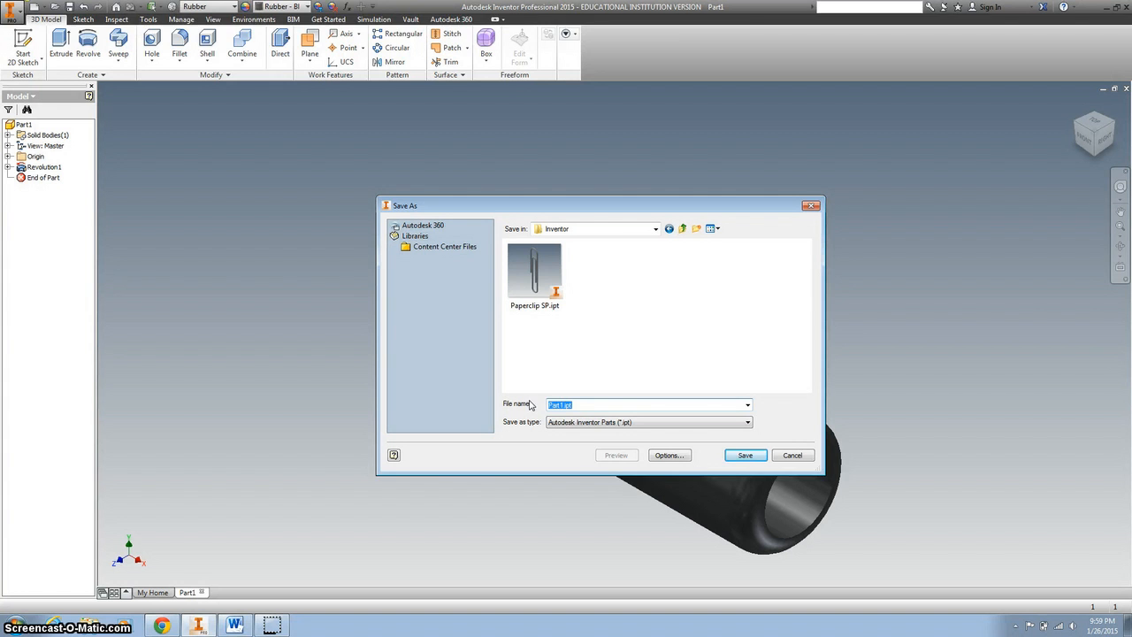
text(Rubber H)
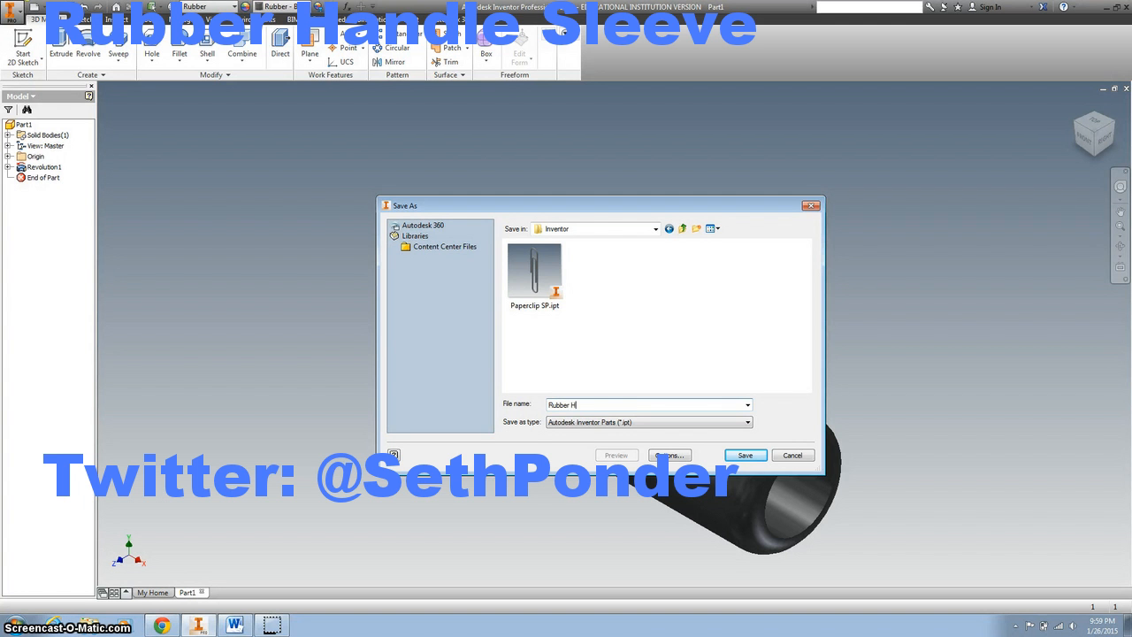